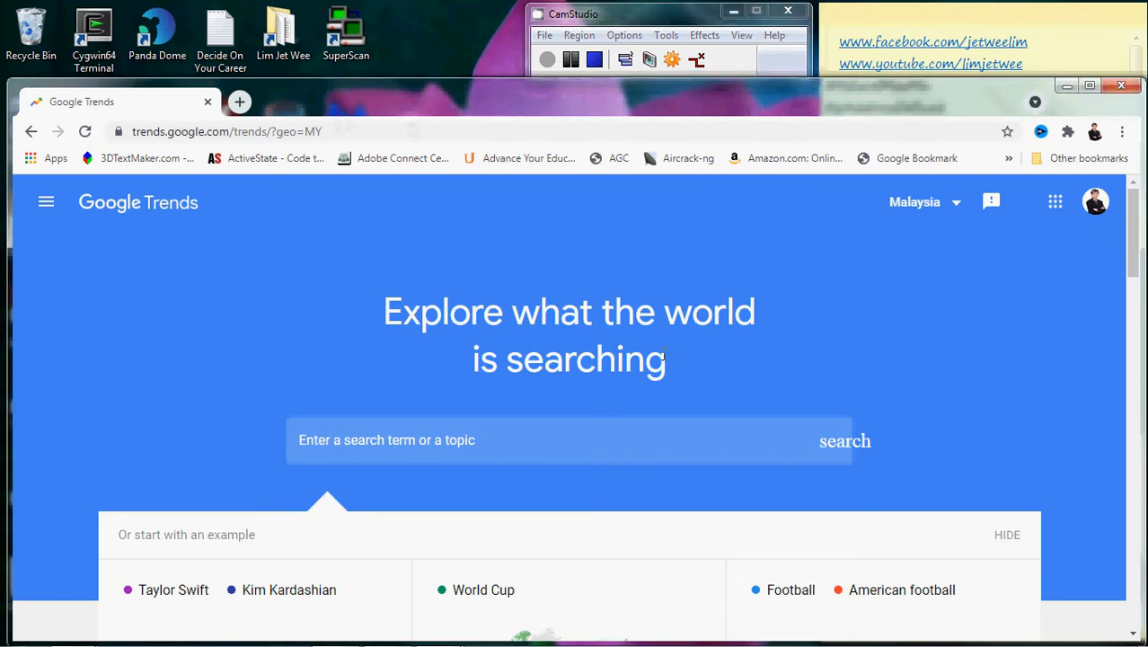
pyautogui.moveTo(359, 298)
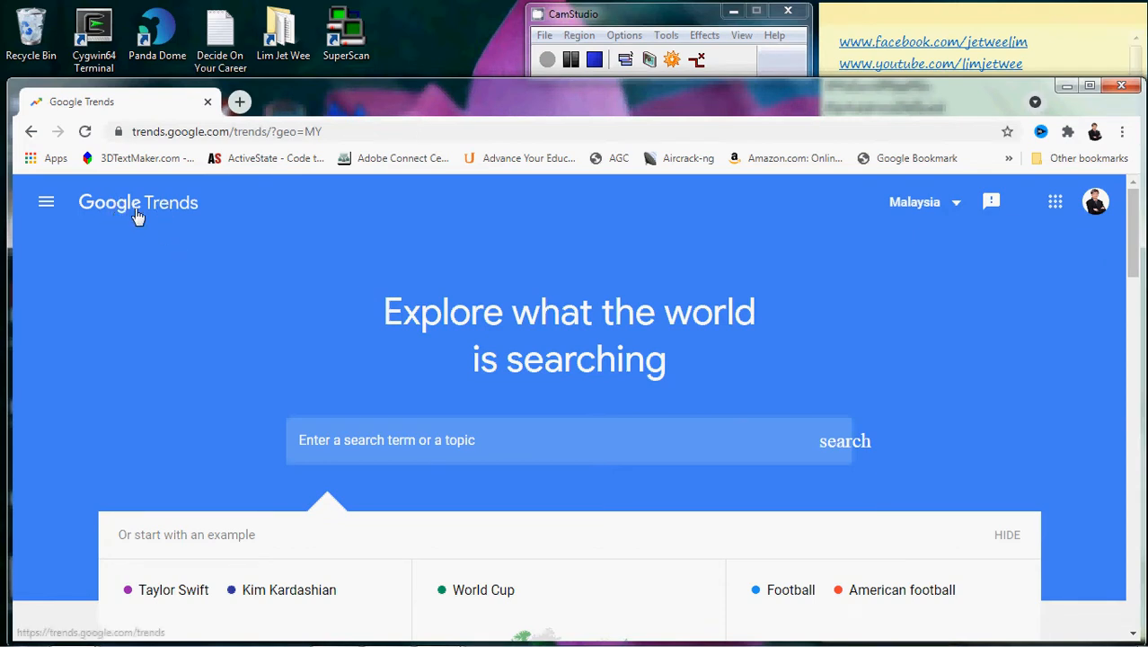
# Step: Change the Trends home page region from Malaysia to Singapore
pyautogui.click(139, 202)
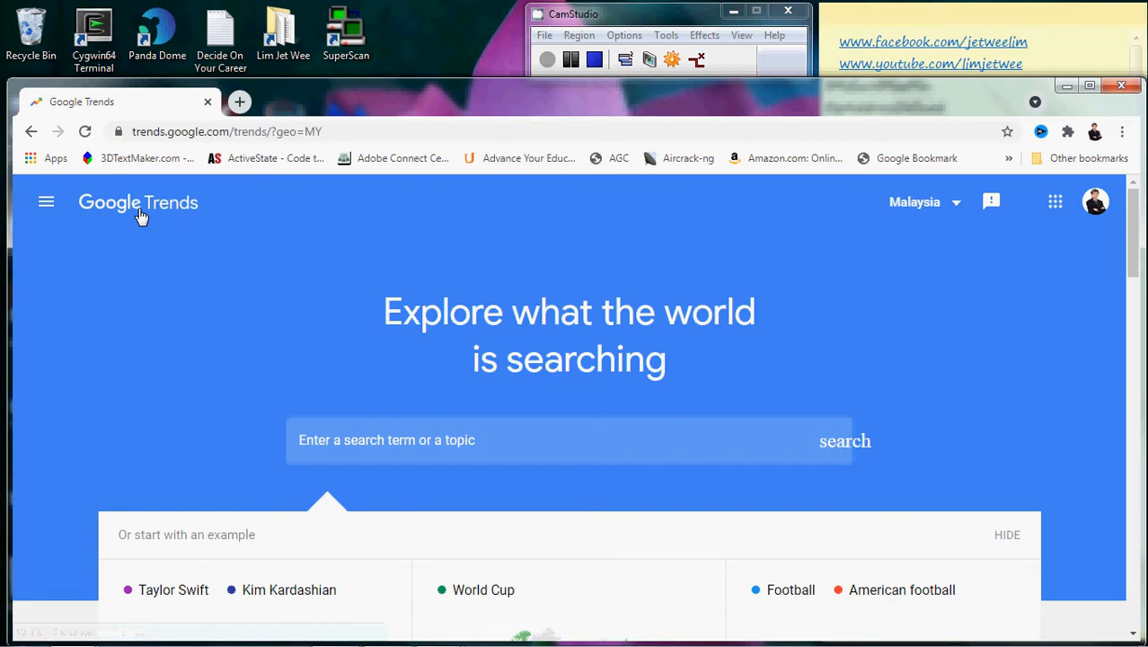
pyautogui.moveTo(324, 149)
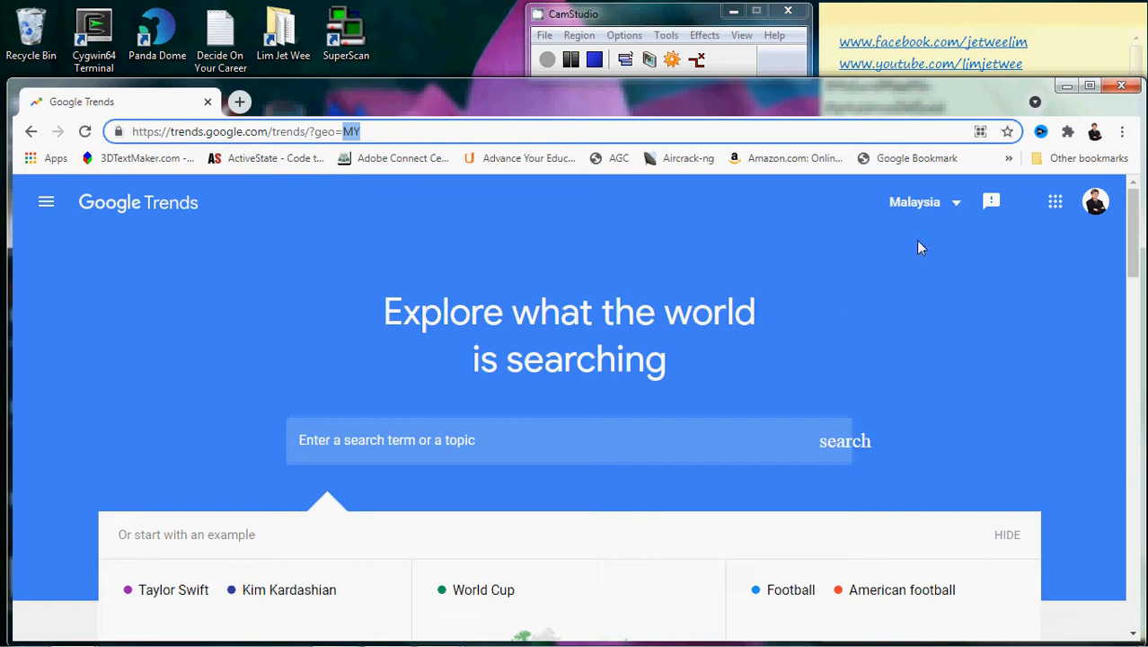
pyautogui.click(924, 201)
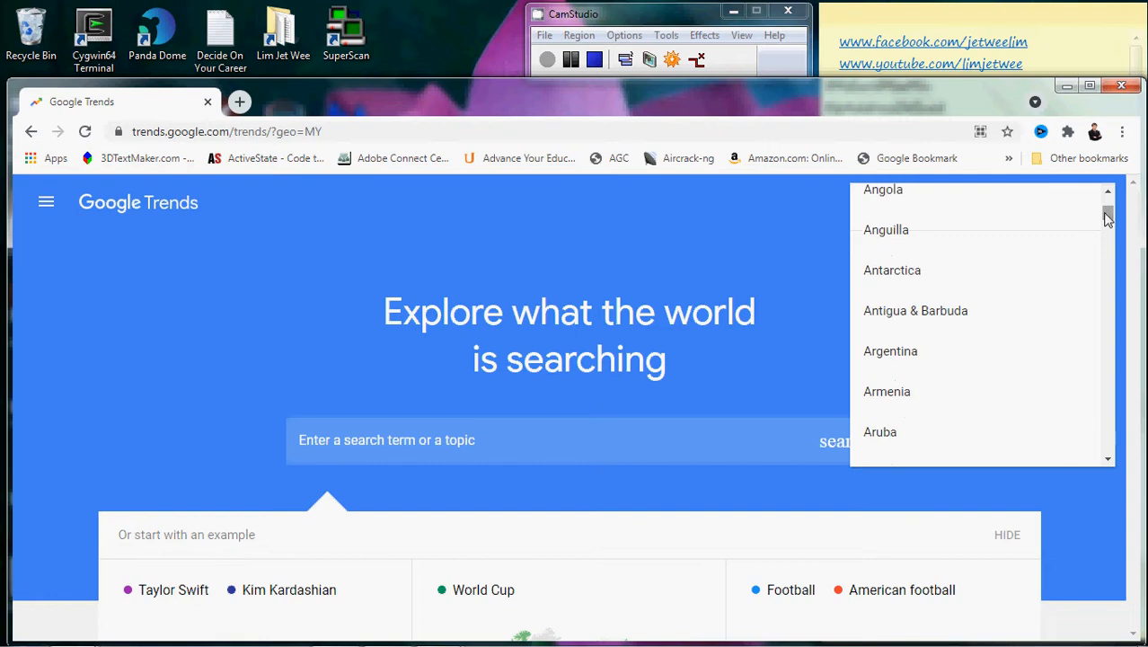
pyautogui.scroll(-3)
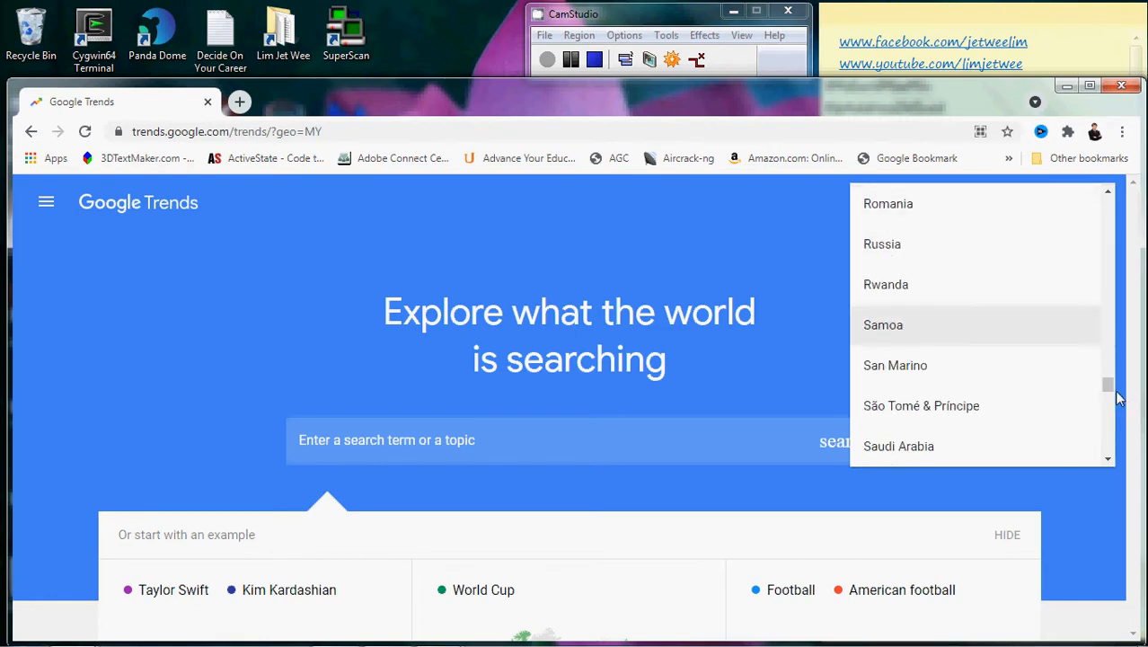
pyautogui.scroll(-3)
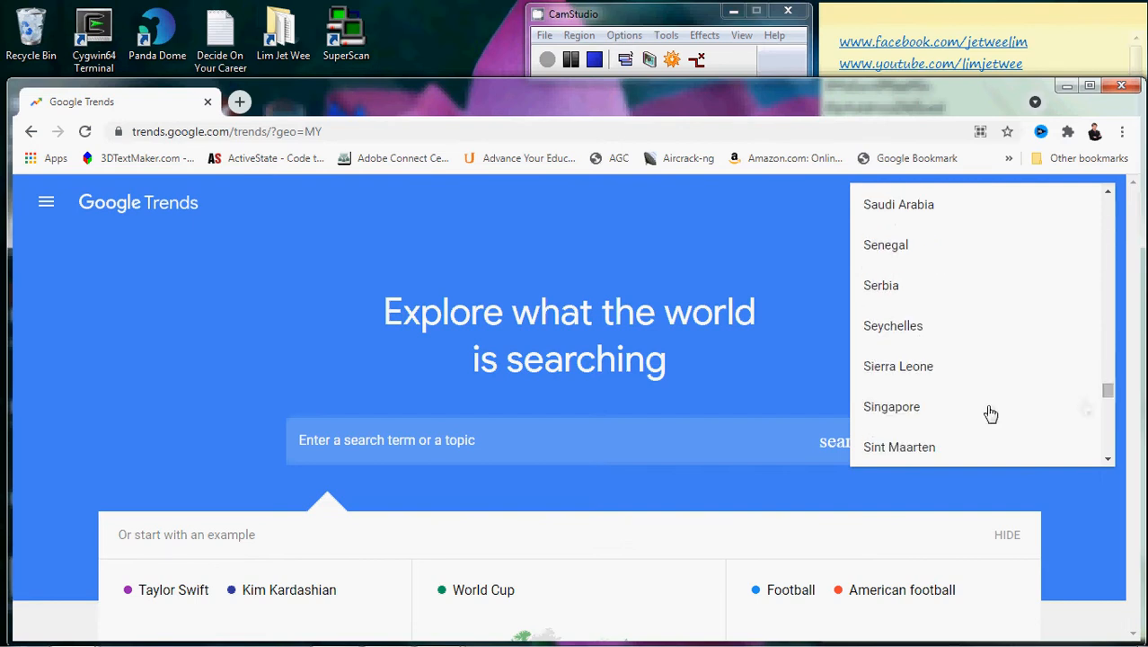
pyautogui.click(892, 406)
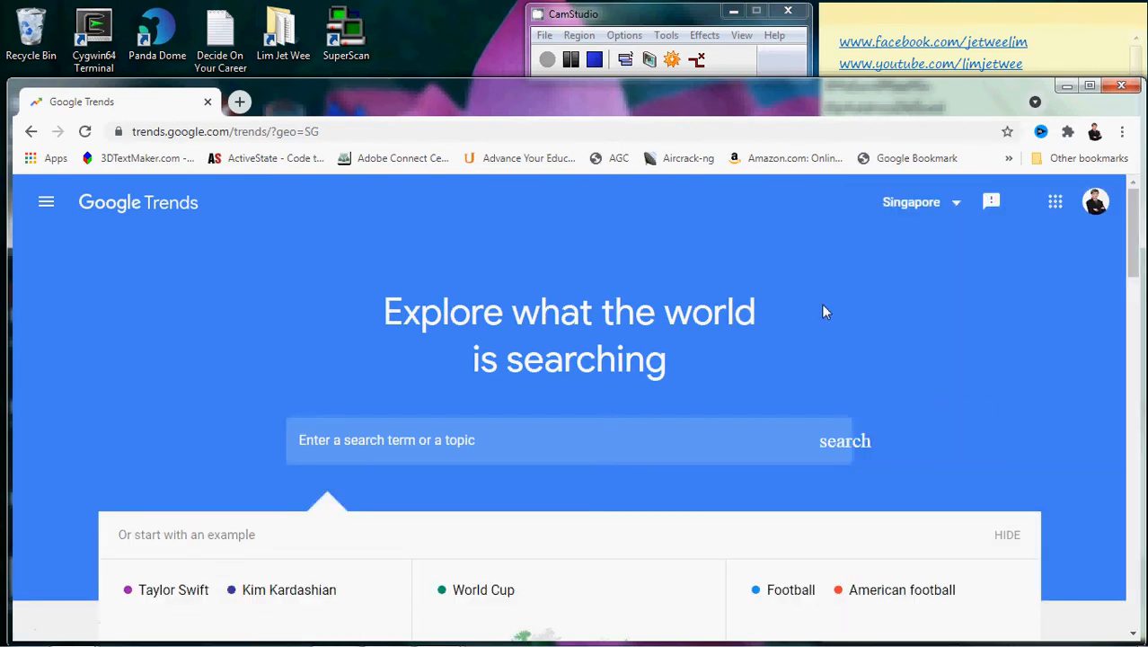
pyautogui.click(305, 131)
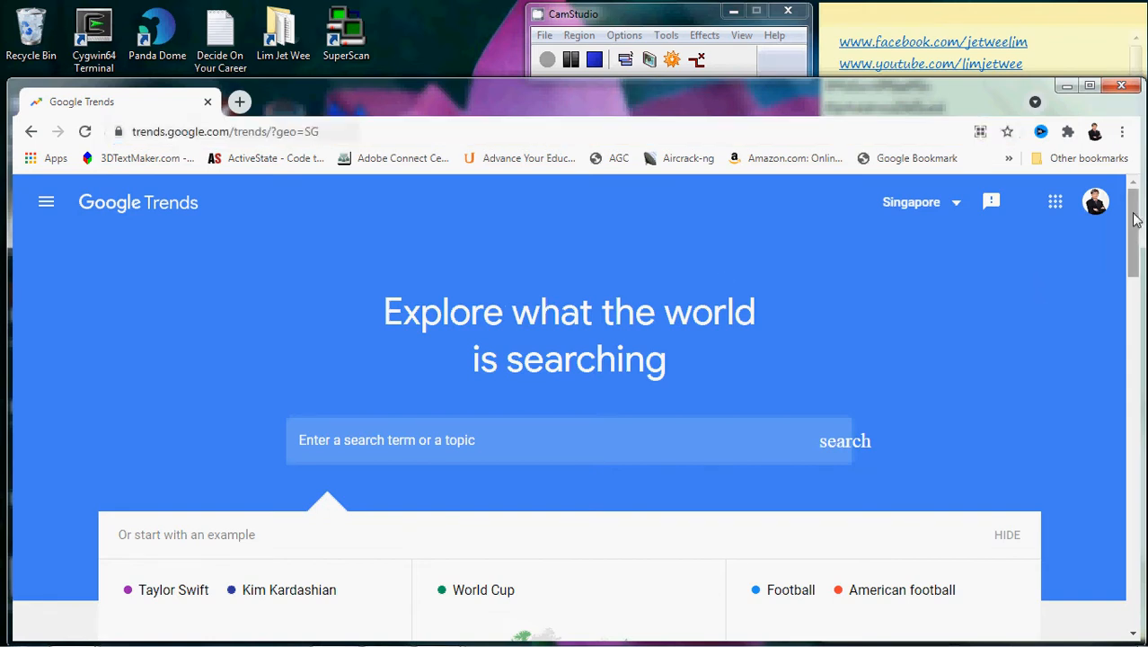
pyautogui.scroll(-3)
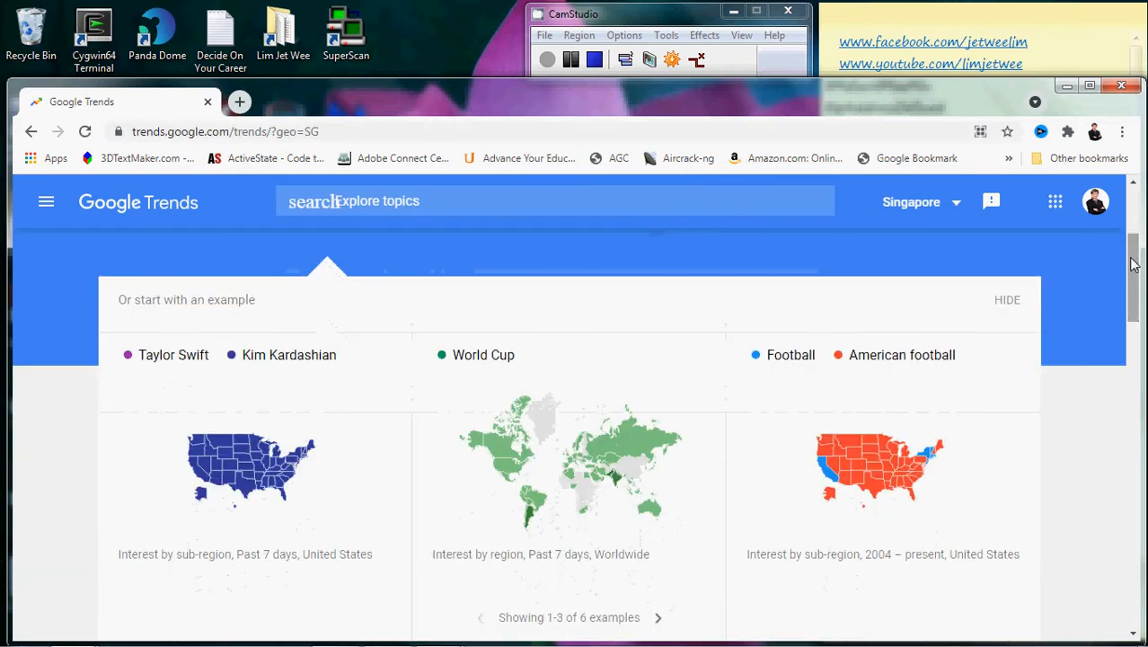
pyautogui.scroll(-3)
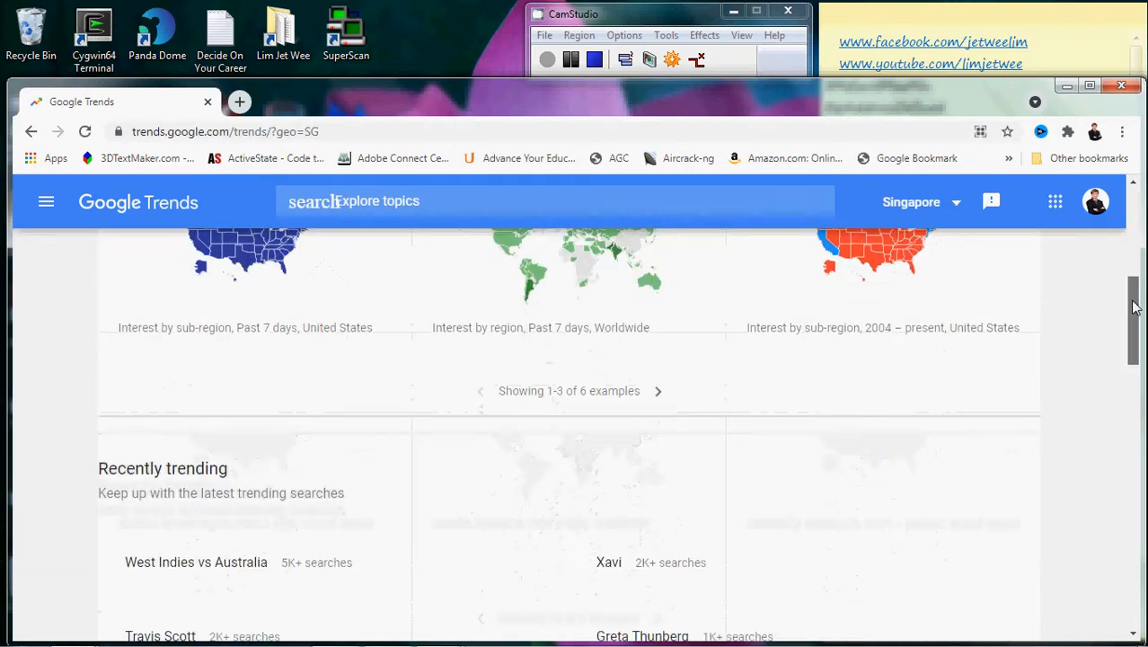
pyautogui.scroll(-3)
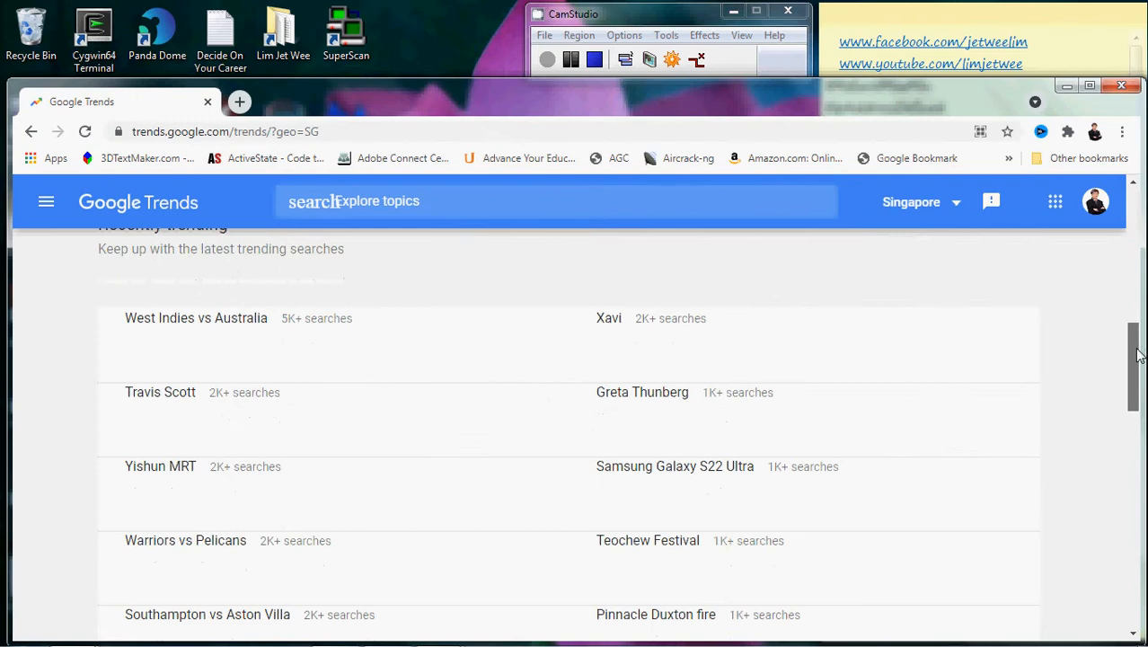
pyautogui.scroll(-3)
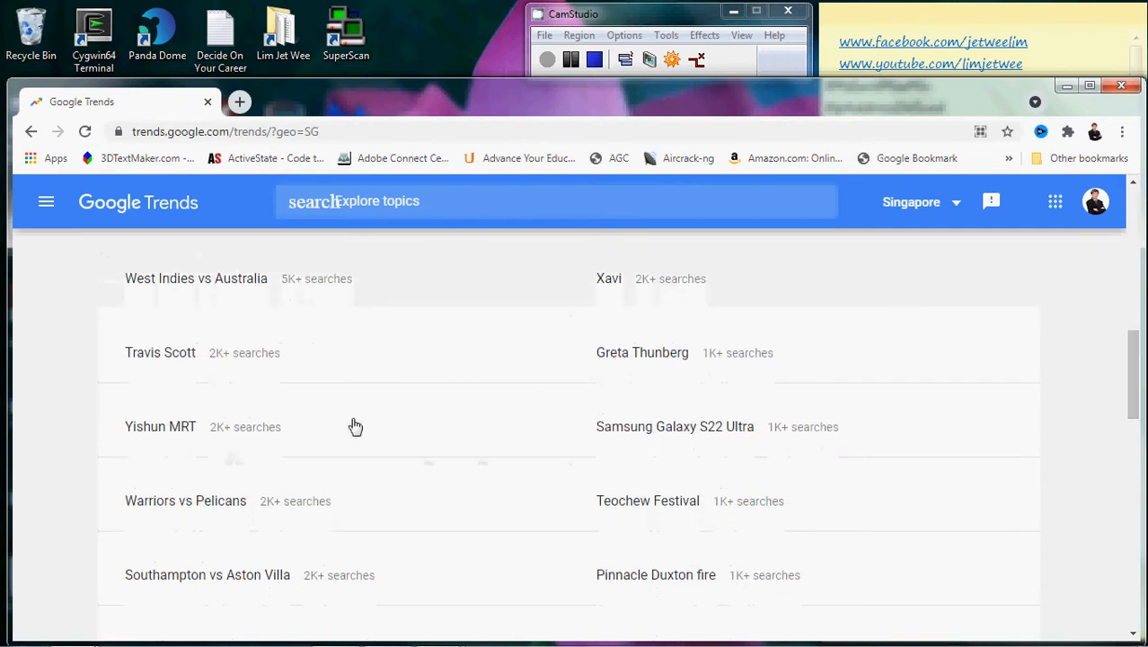
pyautogui.moveTo(650, 473)
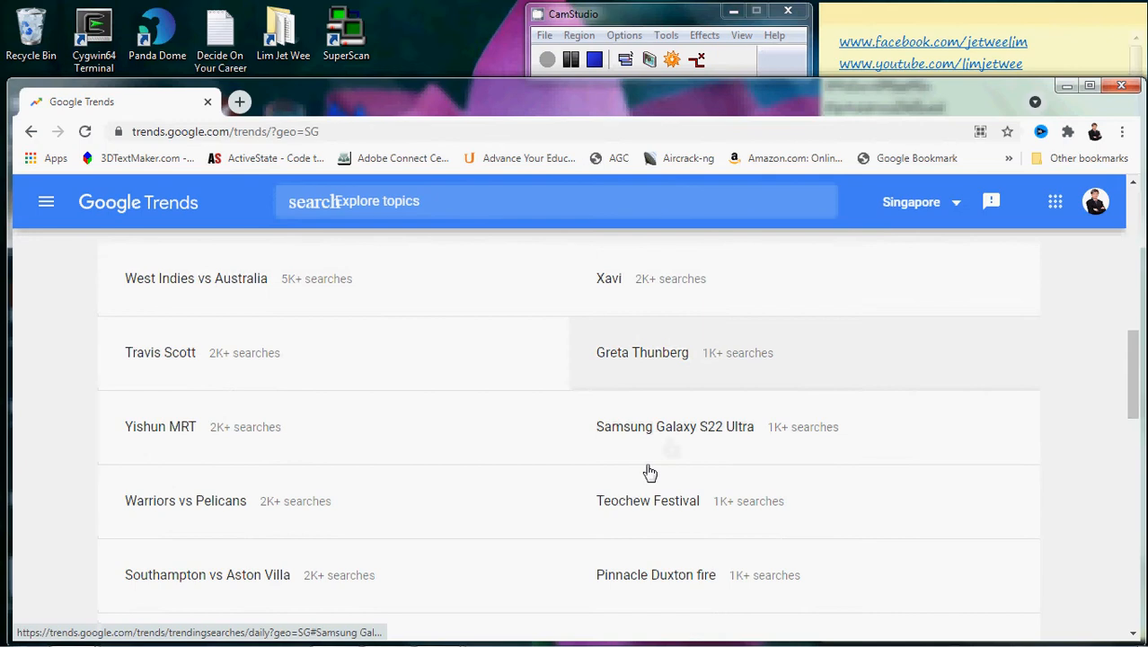
pyautogui.moveTo(503, 517)
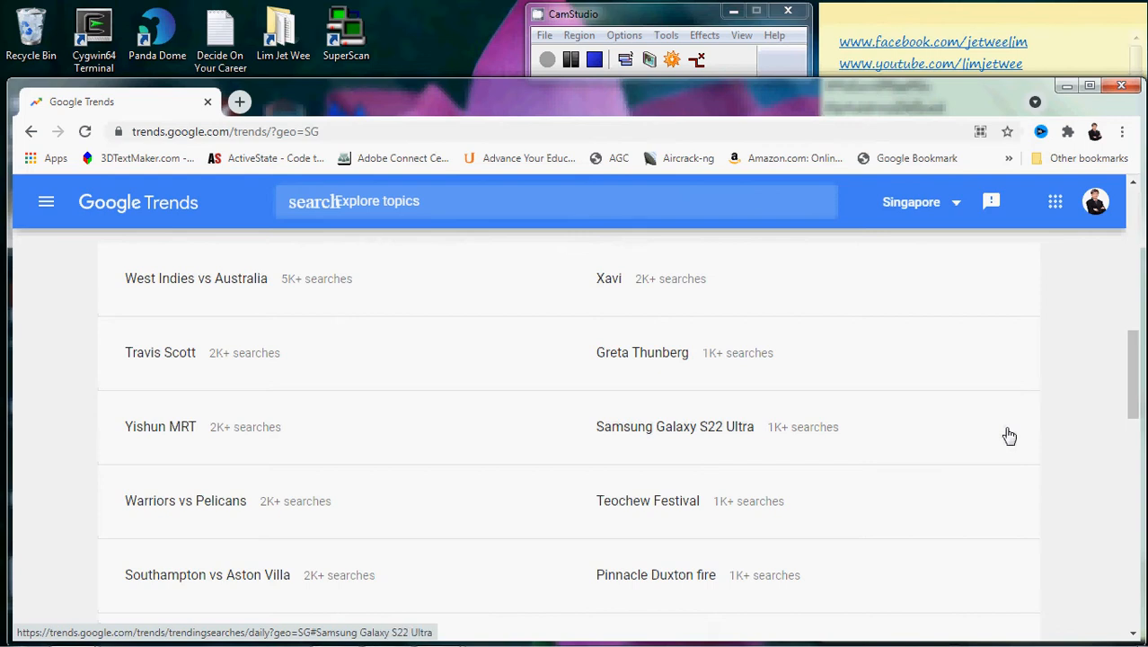
pyautogui.moveTo(1108, 397)
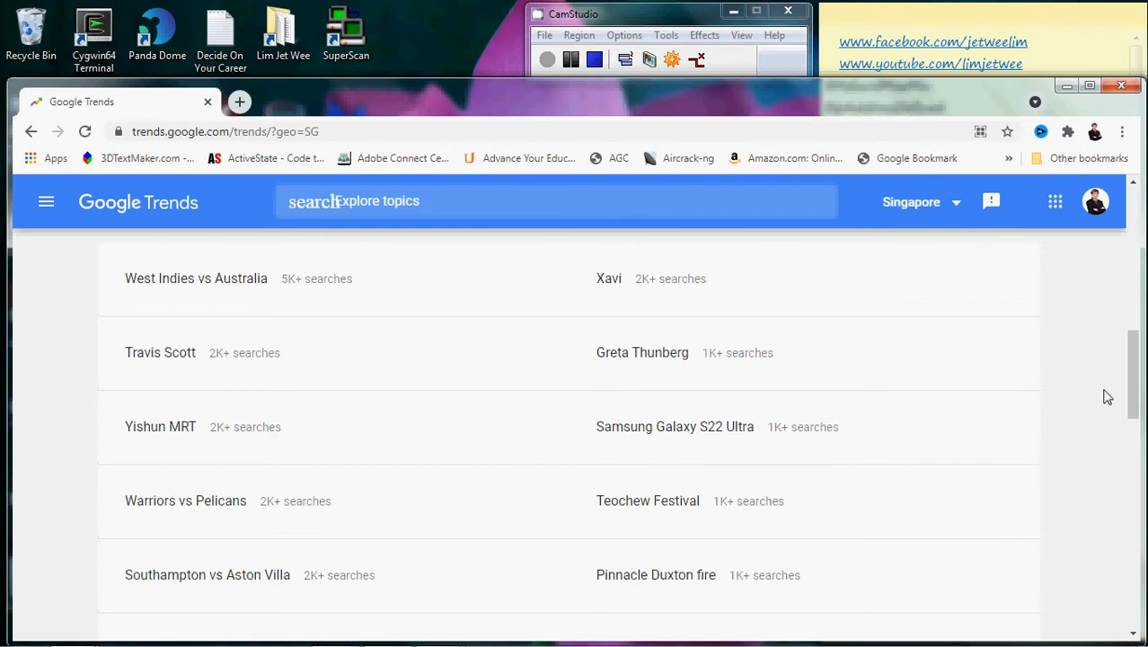
pyautogui.moveTo(1130, 380)
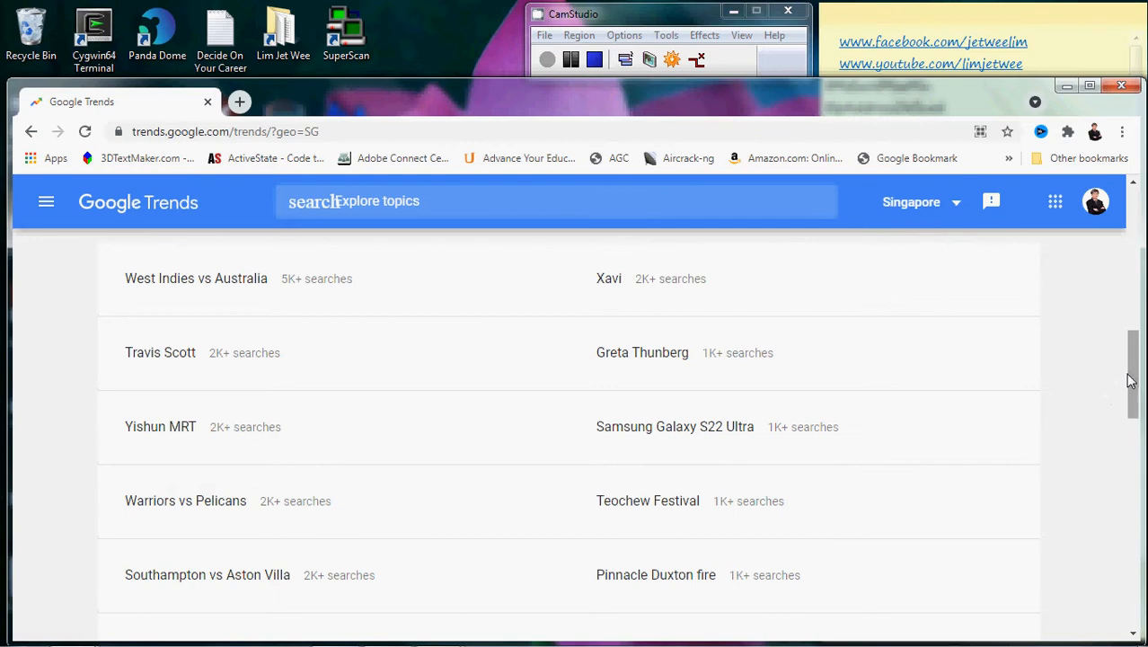
pyautogui.moveTo(842, 477)
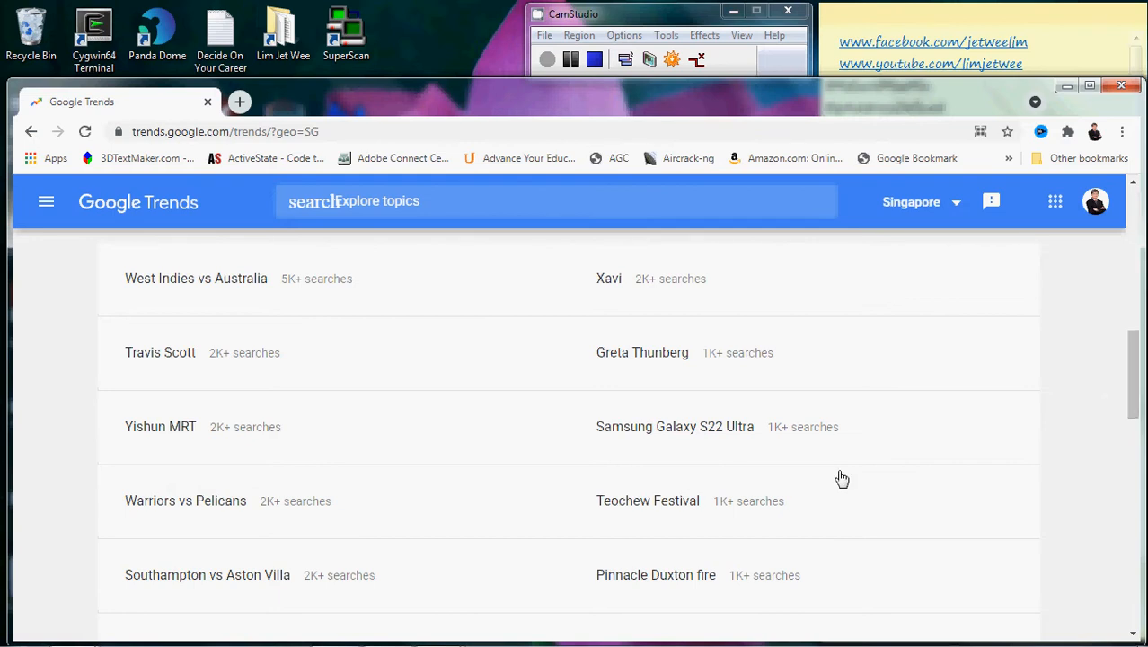
pyautogui.moveTo(525, 386)
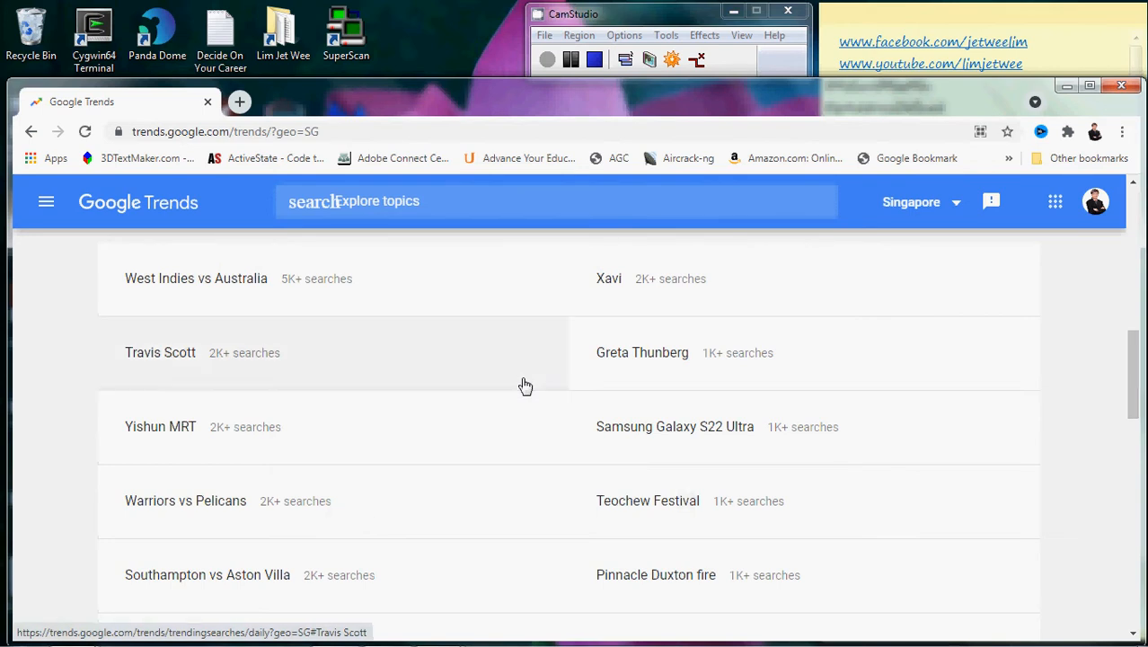
pyautogui.moveTo(845, 384)
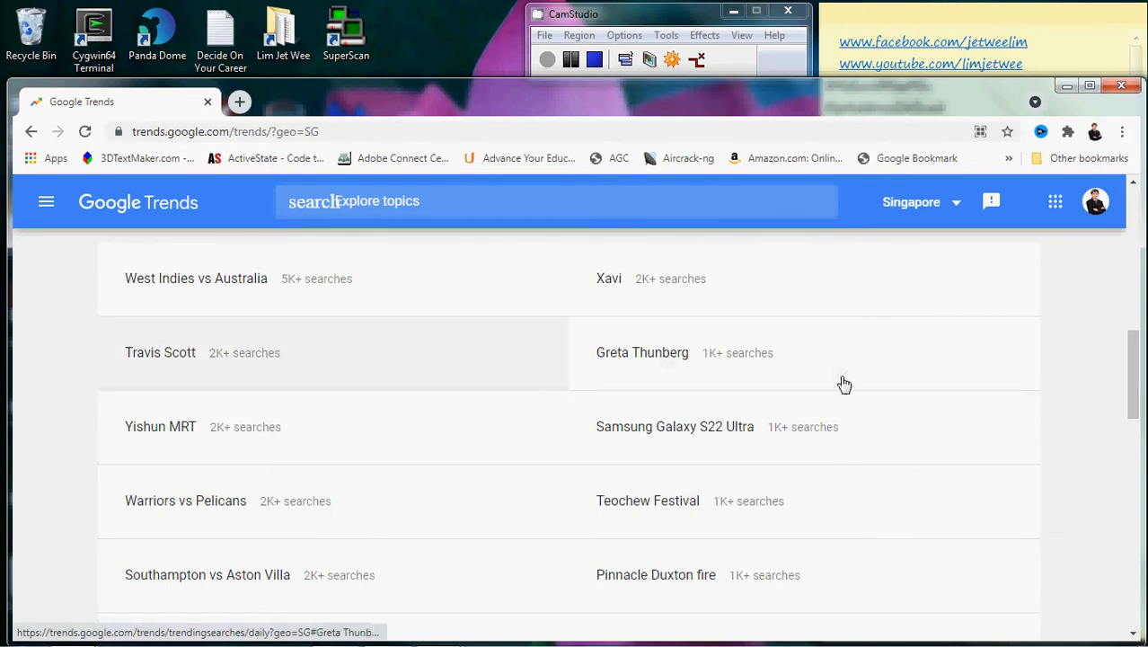
pyautogui.scroll(-3)
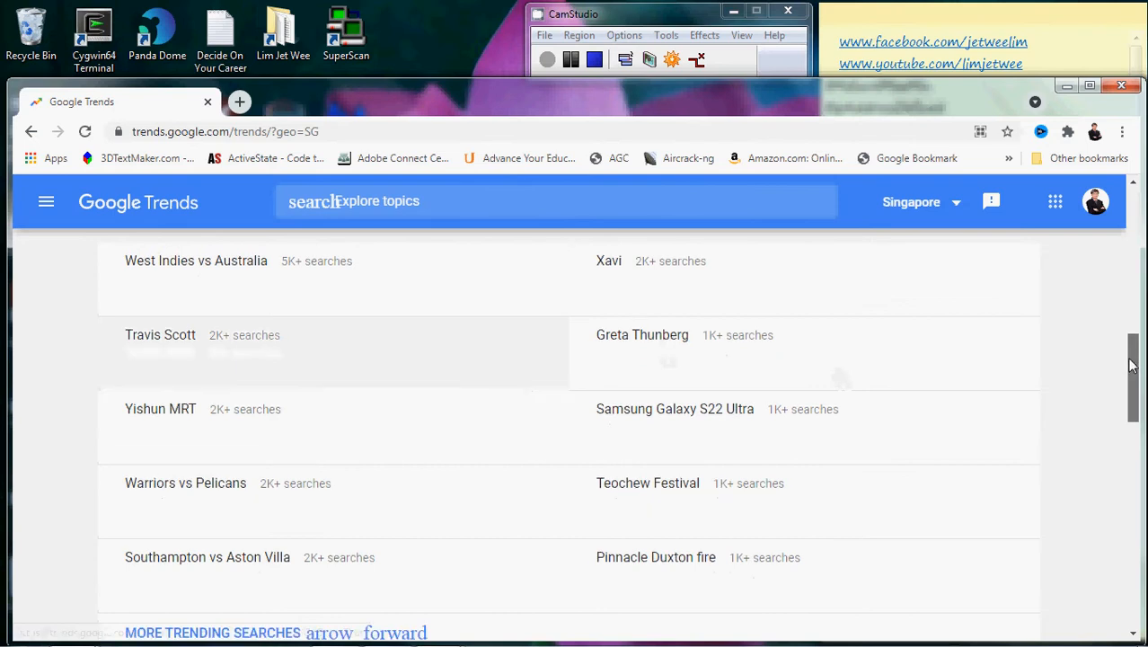
pyautogui.scroll(-3)
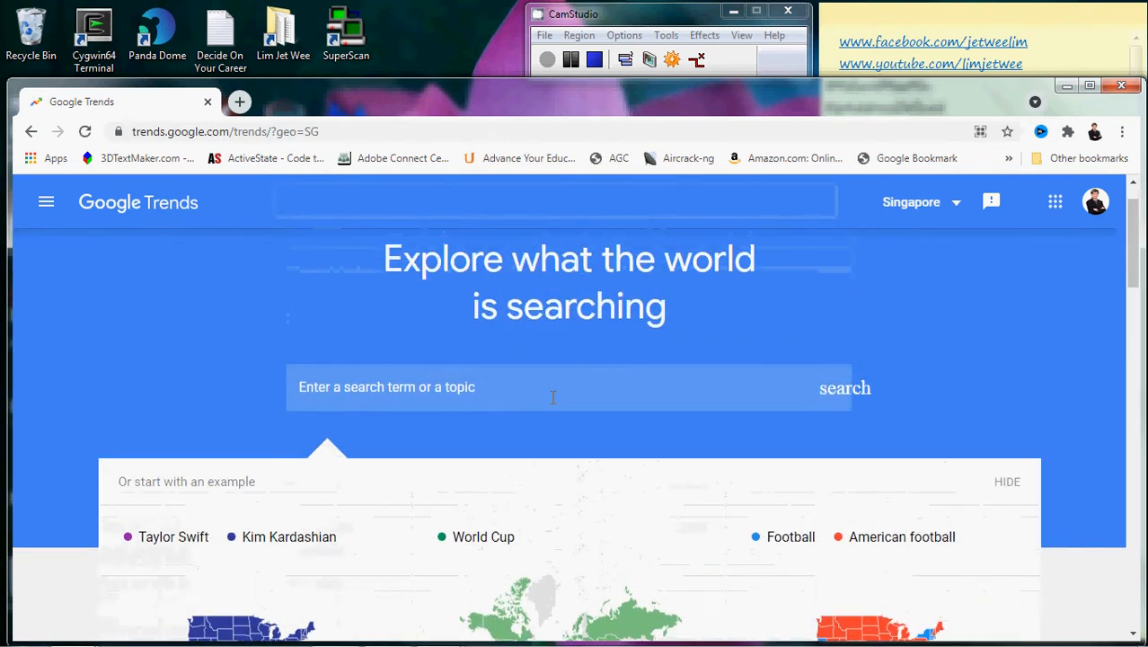
# Step: Search Trends for the term 'lim jet wee' and view its Explore results
pyautogui.click(539, 387)
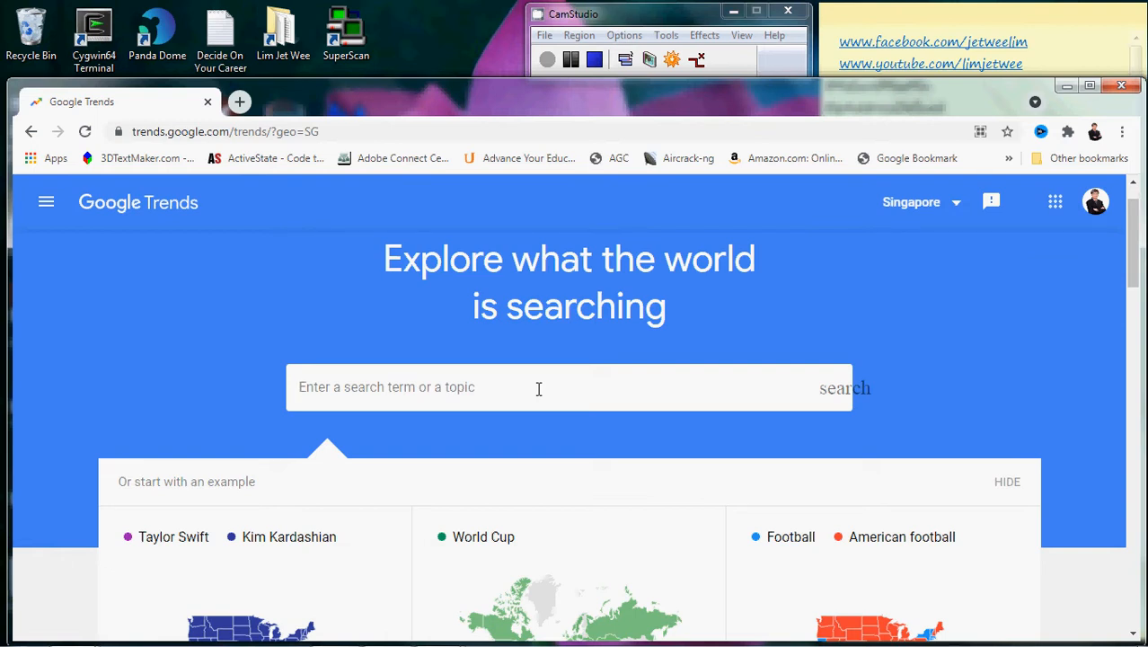
pyautogui.write('lim jet')
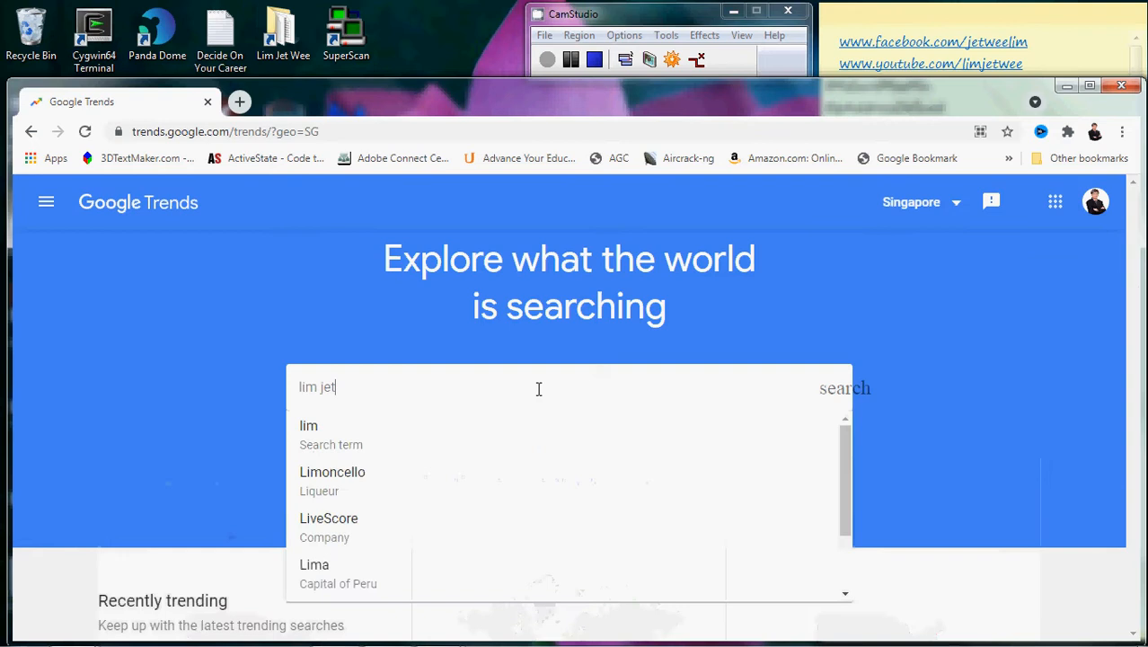
pyautogui.write('wee')
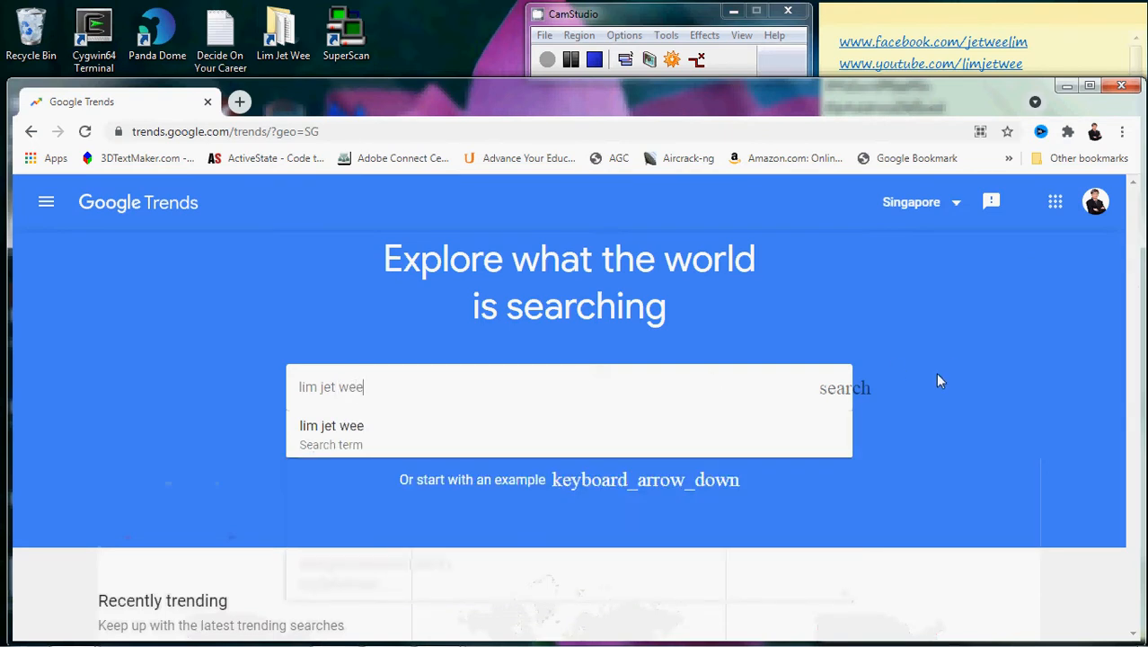
pyautogui.click(331, 425)
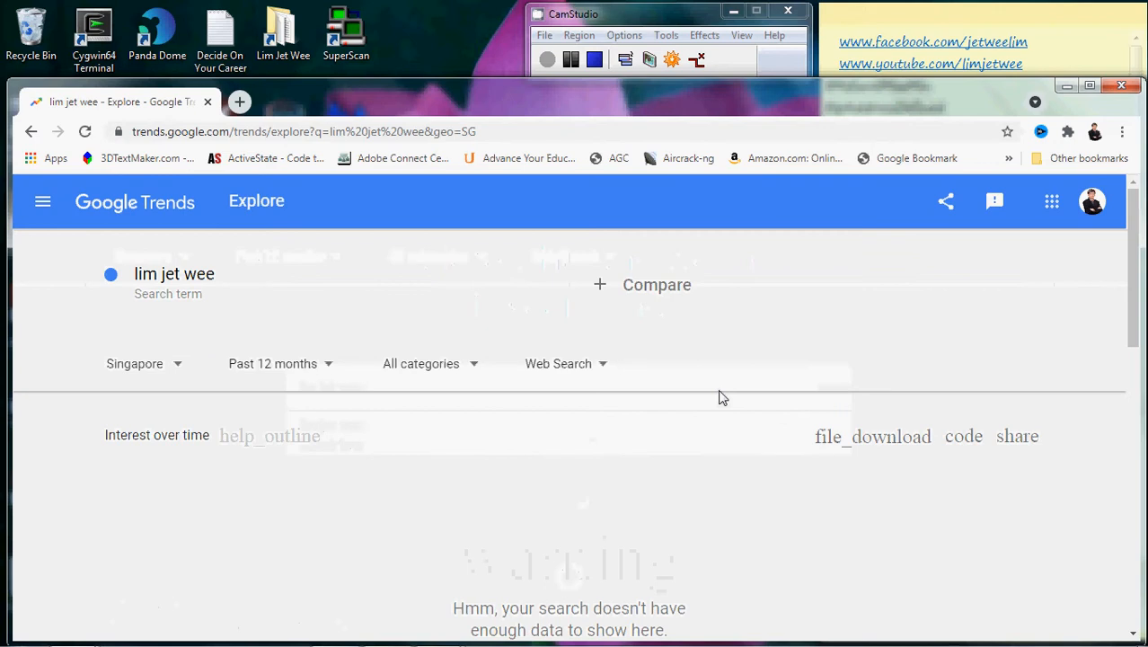
pyautogui.scroll(-3)
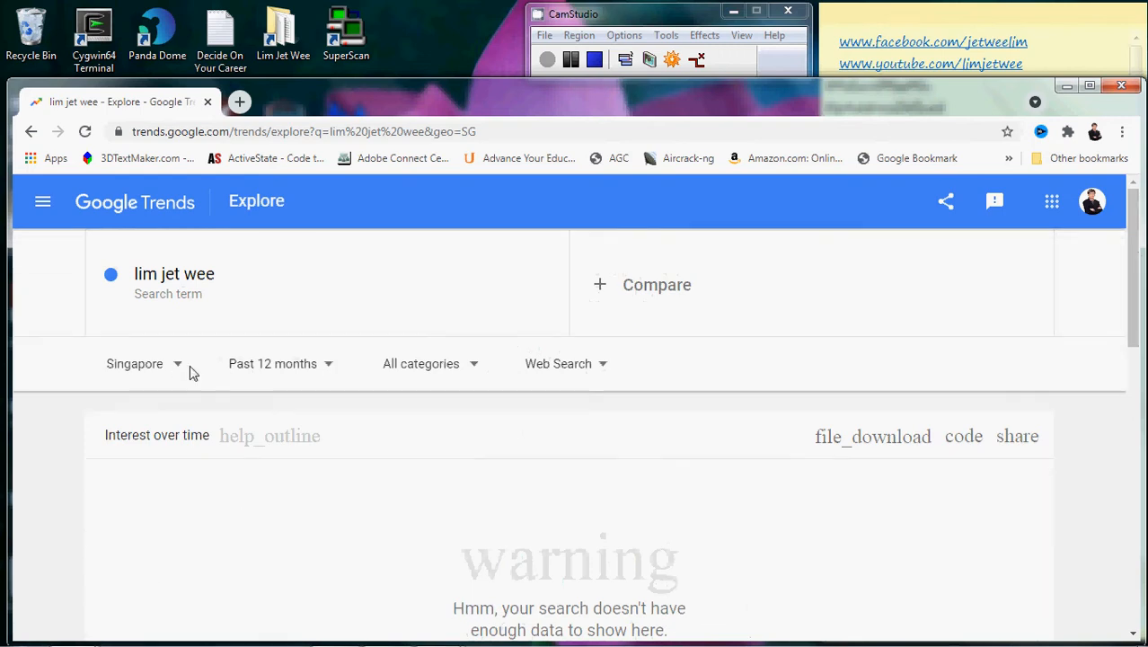
# Step: Set the 'lim jet wee' results to Worldwide and 2004 – present
pyautogui.click(135, 363)
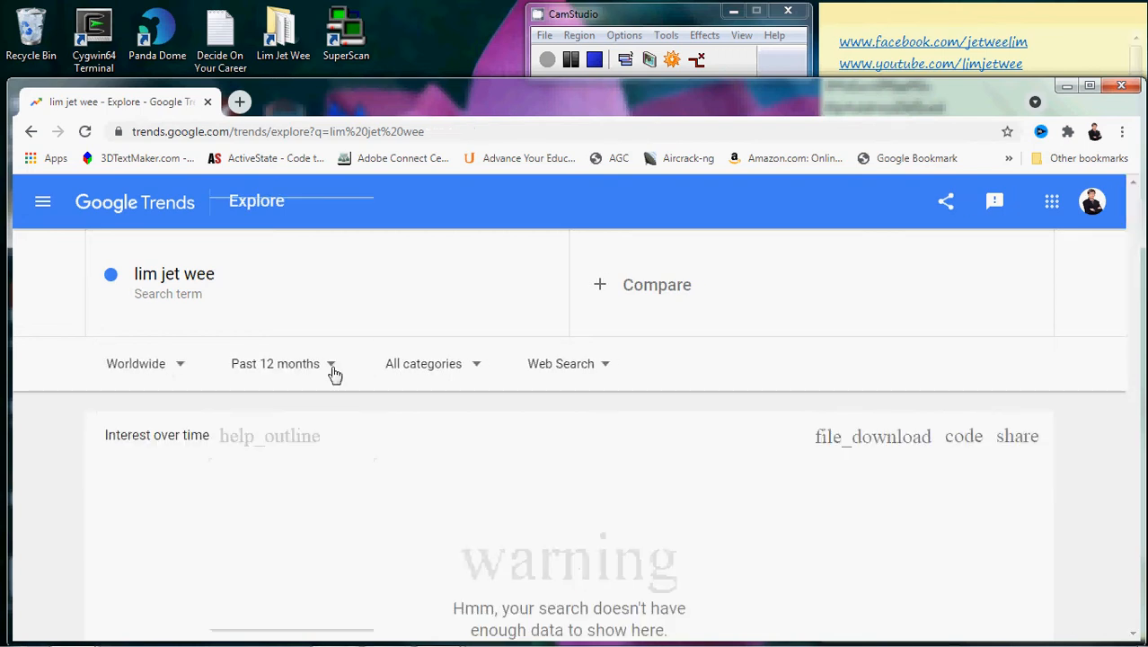
pyautogui.click(275, 363)
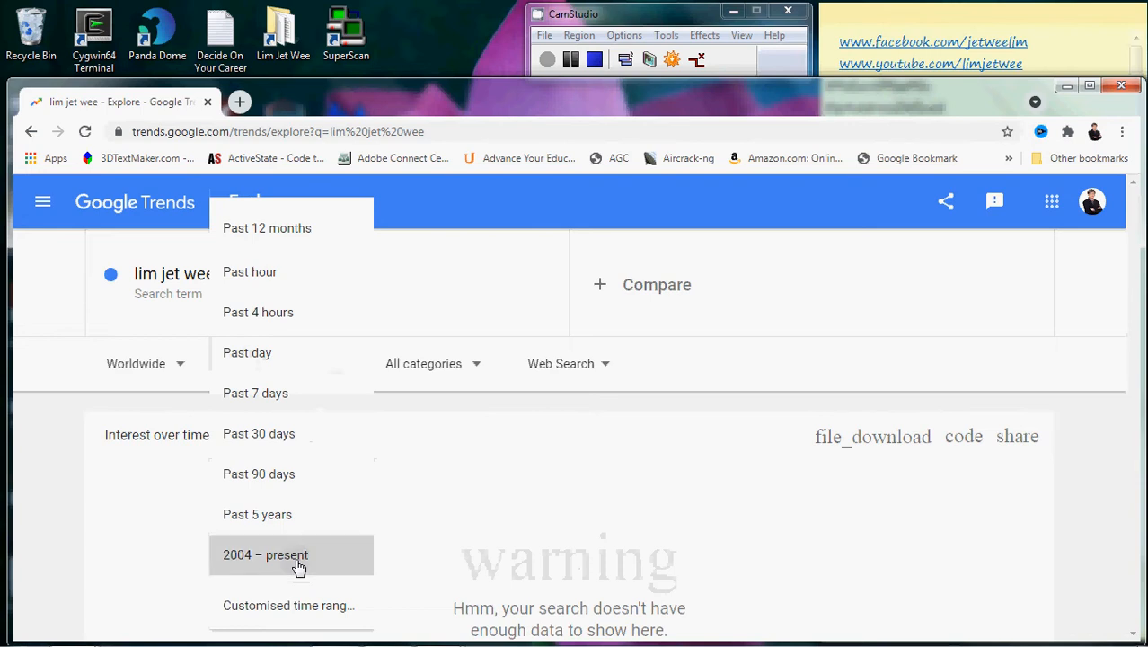
pyautogui.click(265, 554)
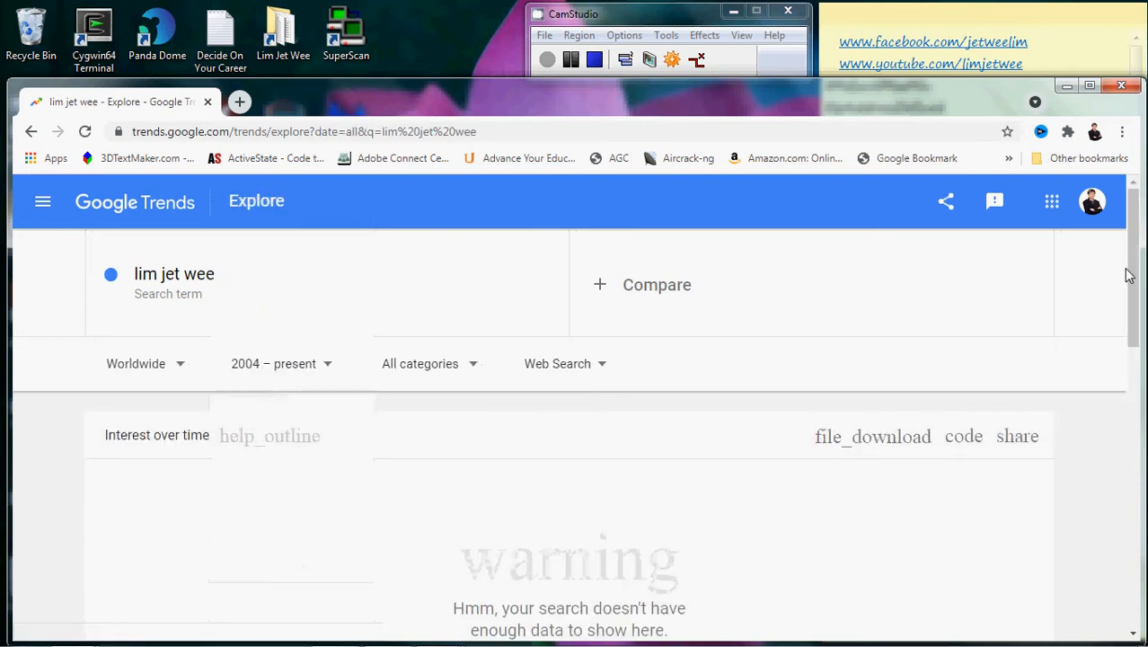
pyautogui.scroll(-3)
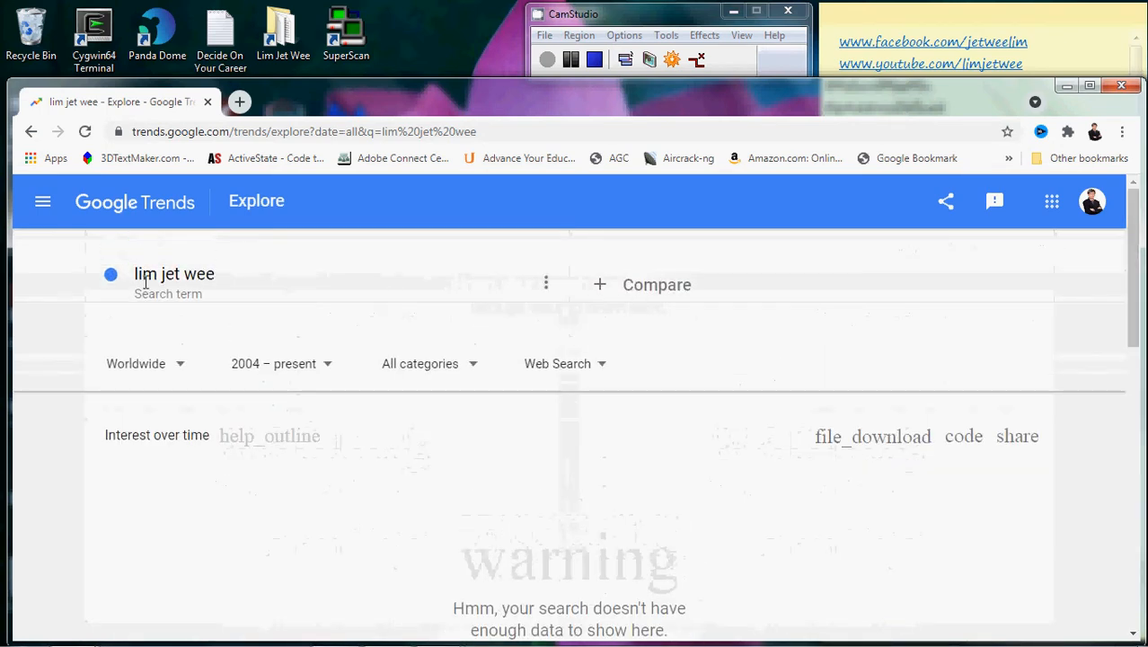
# Step: Replace the search term with 'KAS Learning' using its search-term suggestion
pyautogui.click(175, 274)
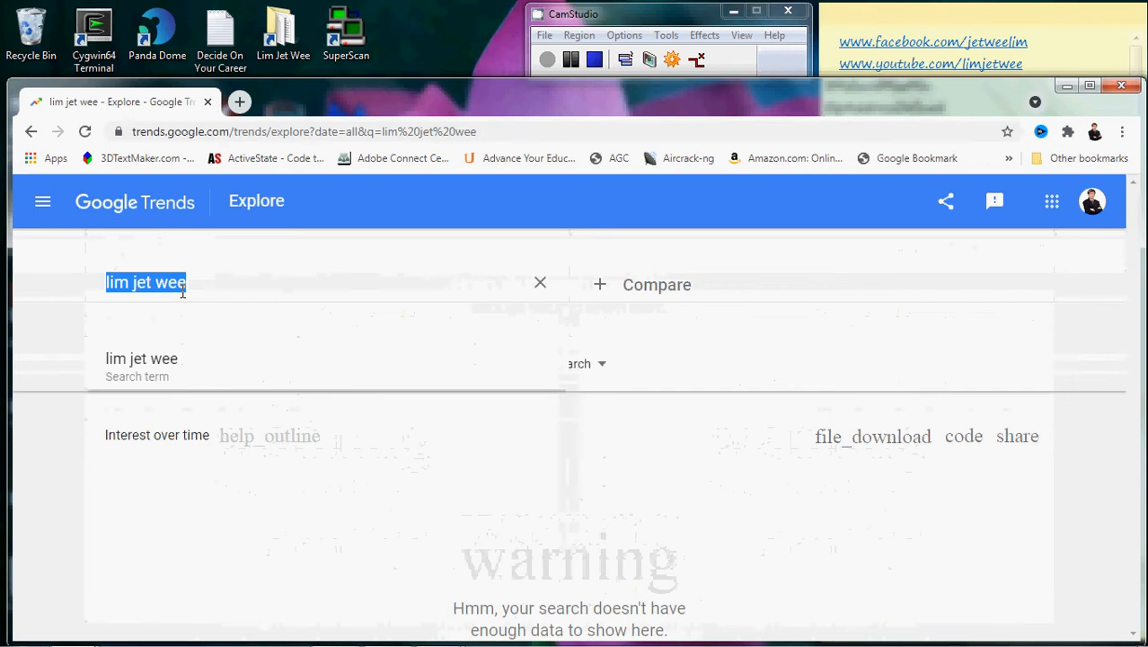
pyautogui.write('KAS')
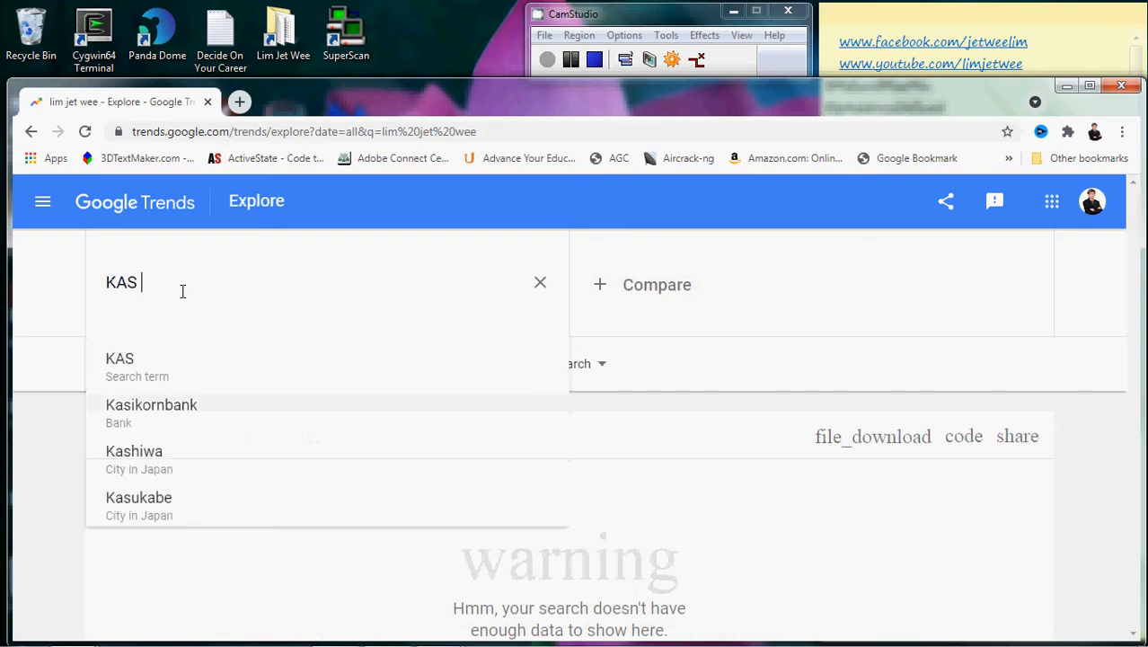
pyautogui.write('Learning')
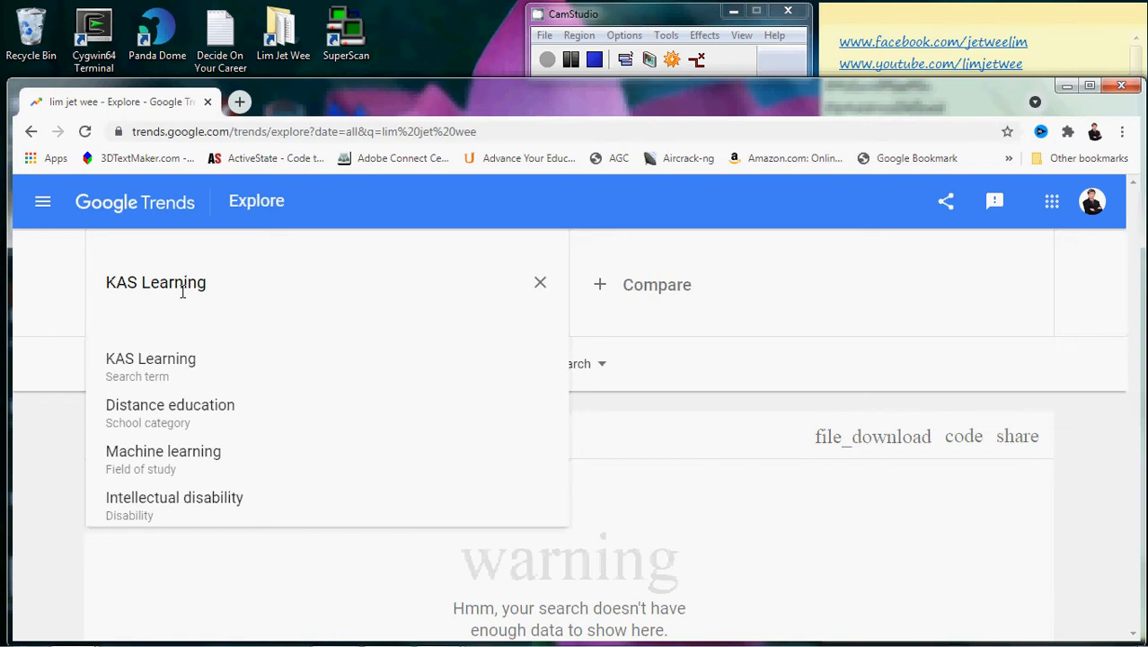
pyautogui.click(150, 358)
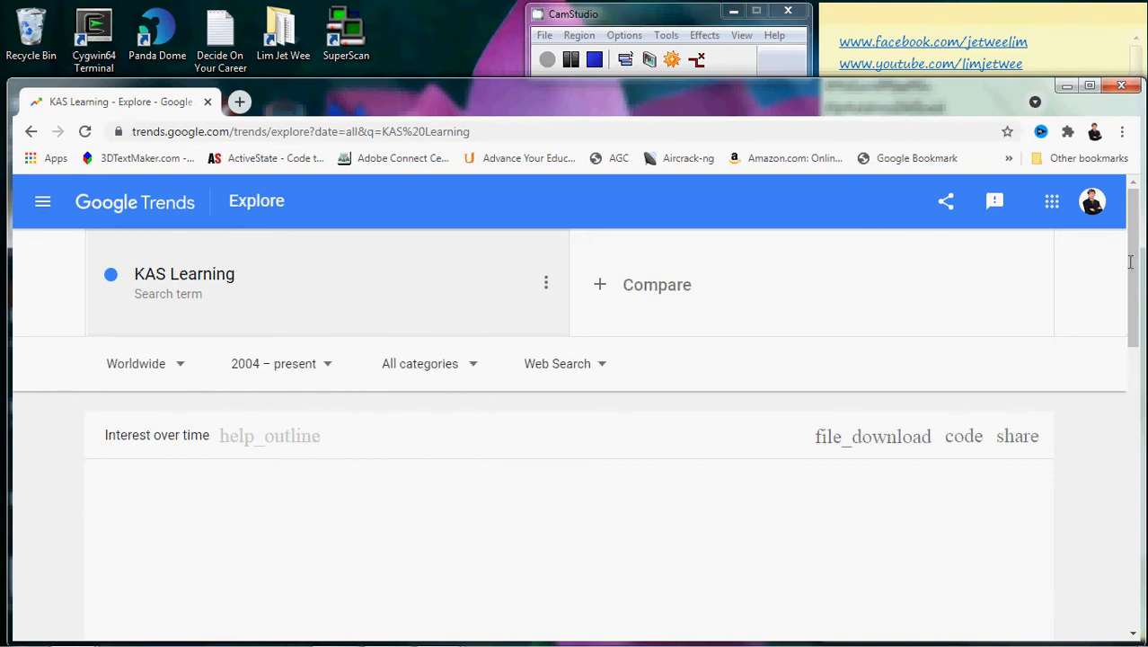
pyautogui.scroll(-3)
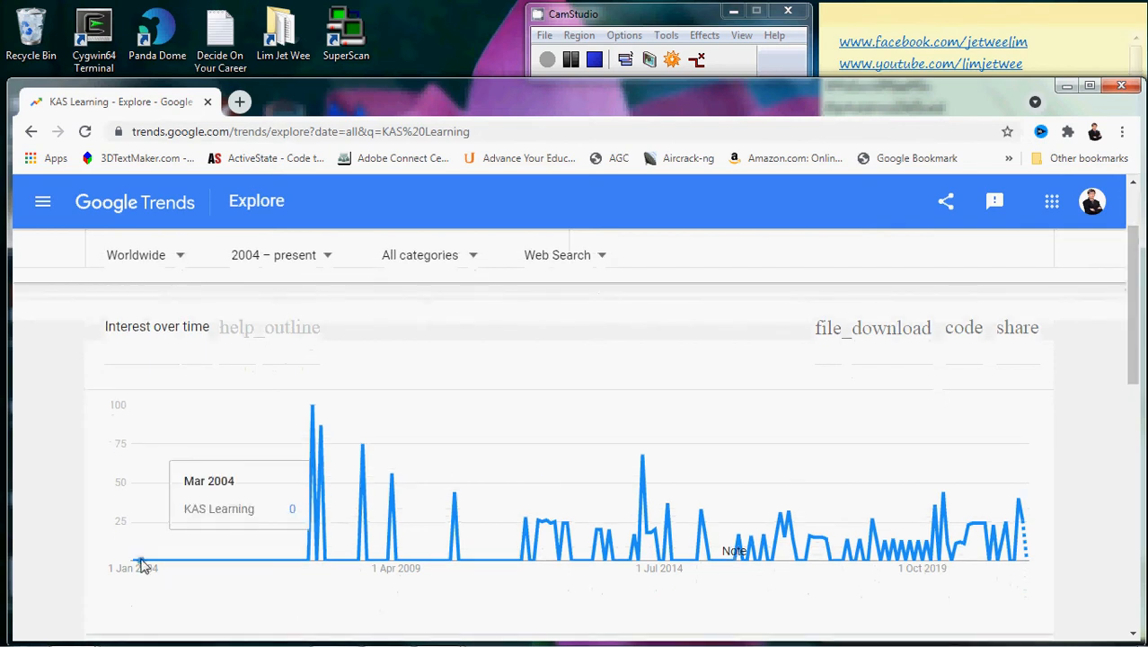
pyautogui.moveTo(208, 562)
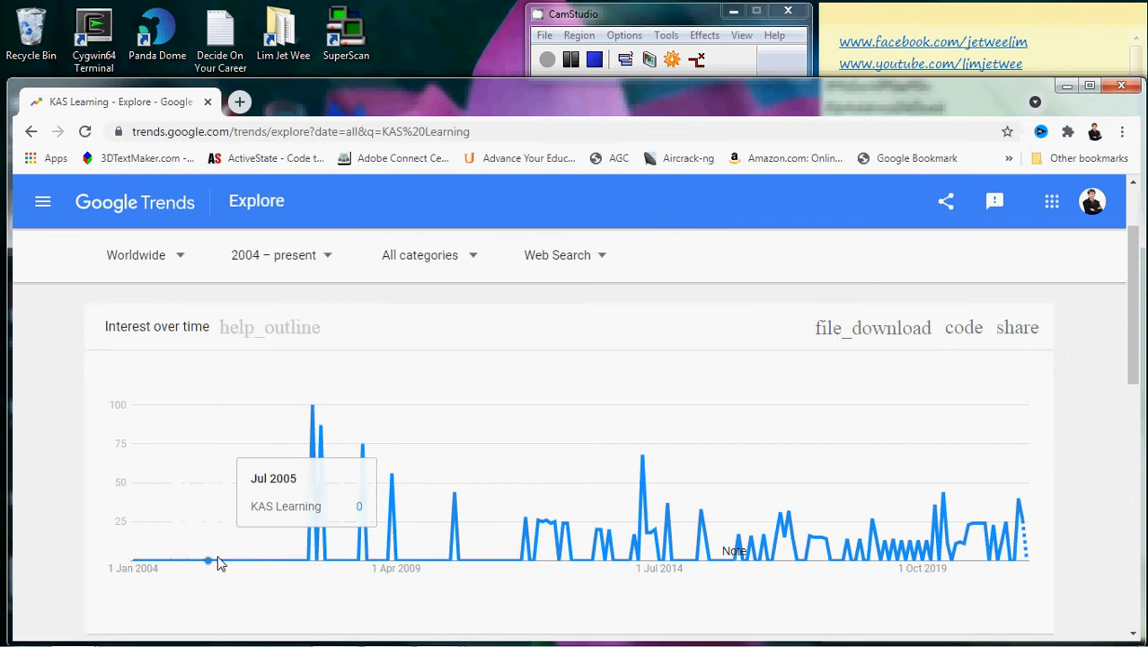
pyautogui.moveTo(146, 562)
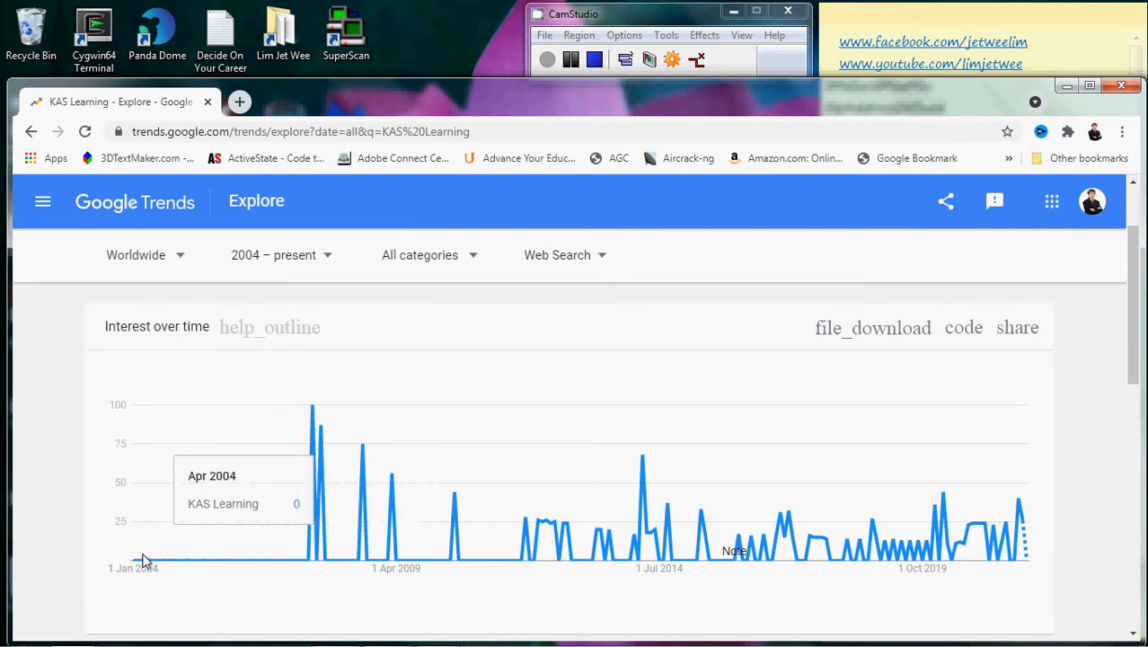
pyautogui.moveTo(430, 559)
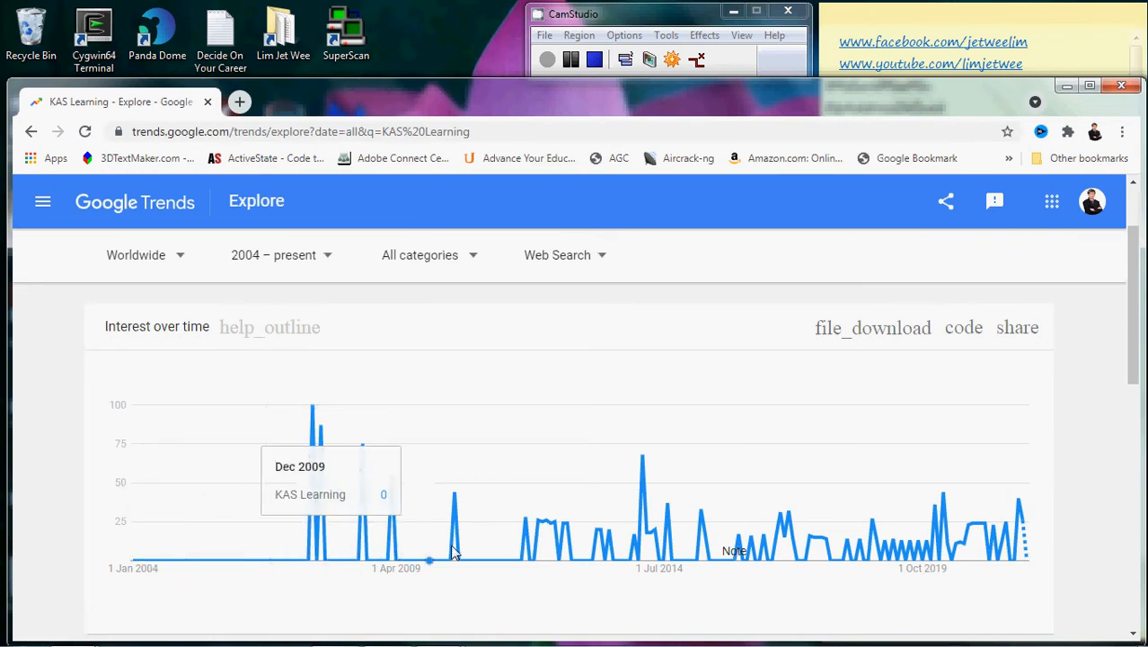
pyautogui.moveTo(988, 534)
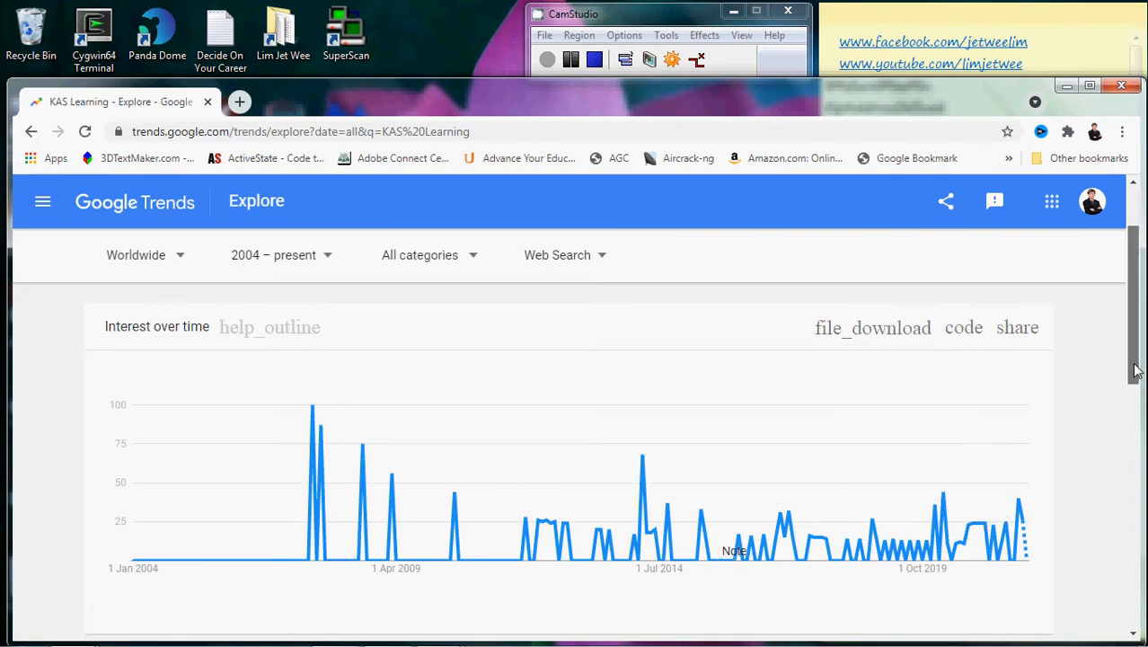
pyautogui.scroll(-3)
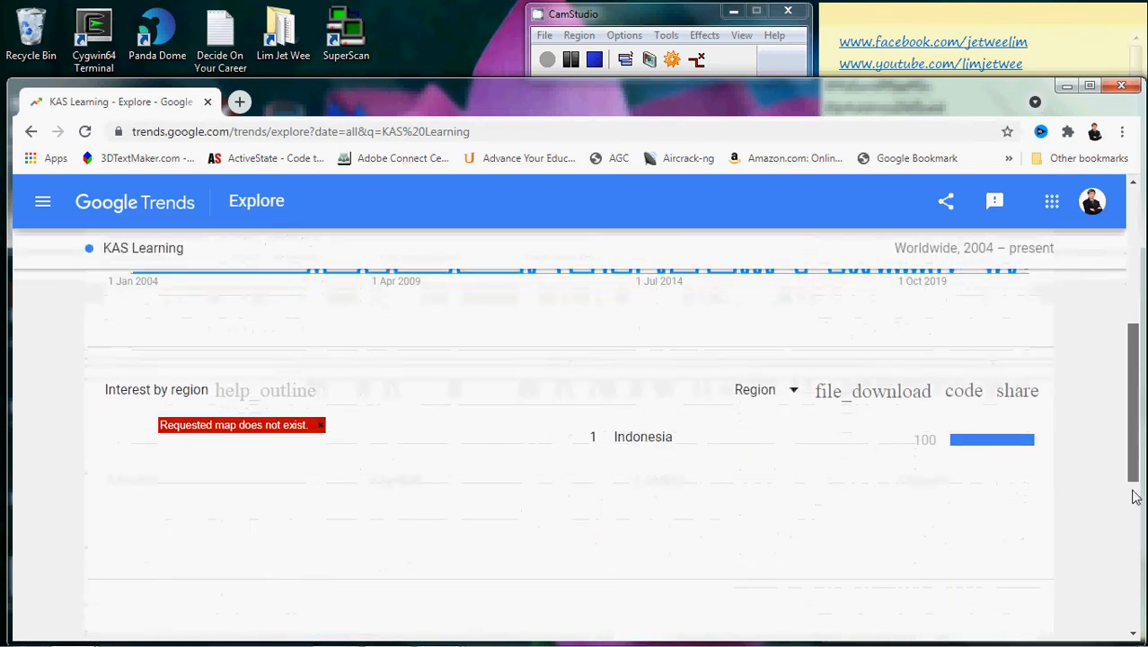
pyautogui.scroll(-3)
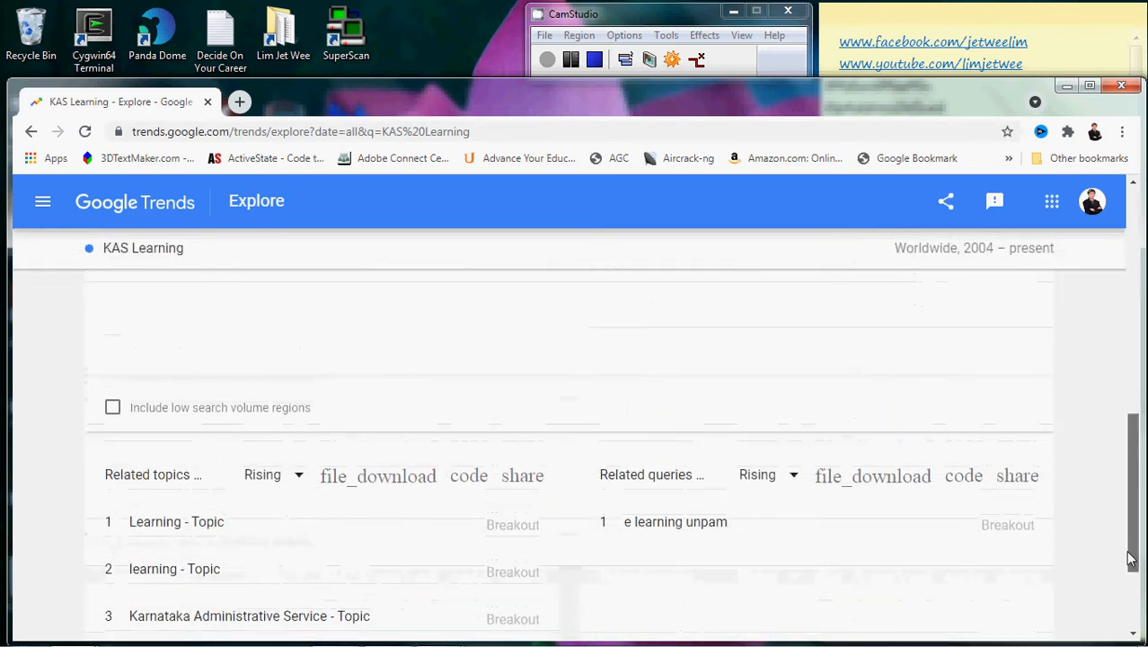
pyautogui.scroll(-3)
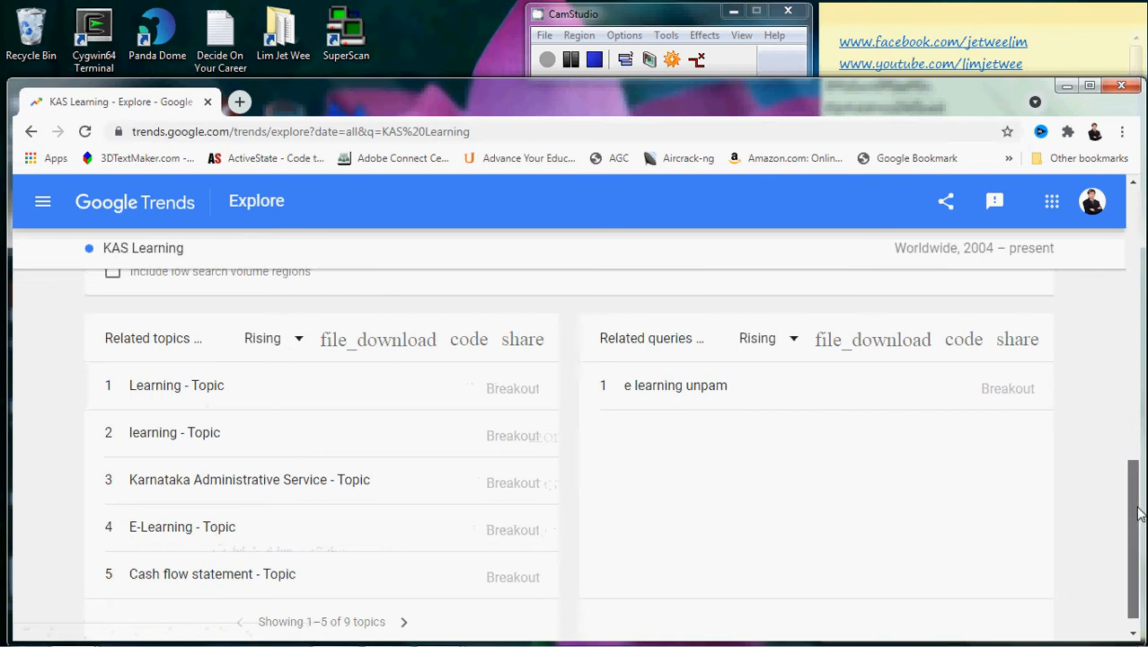
pyautogui.scroll(-3)
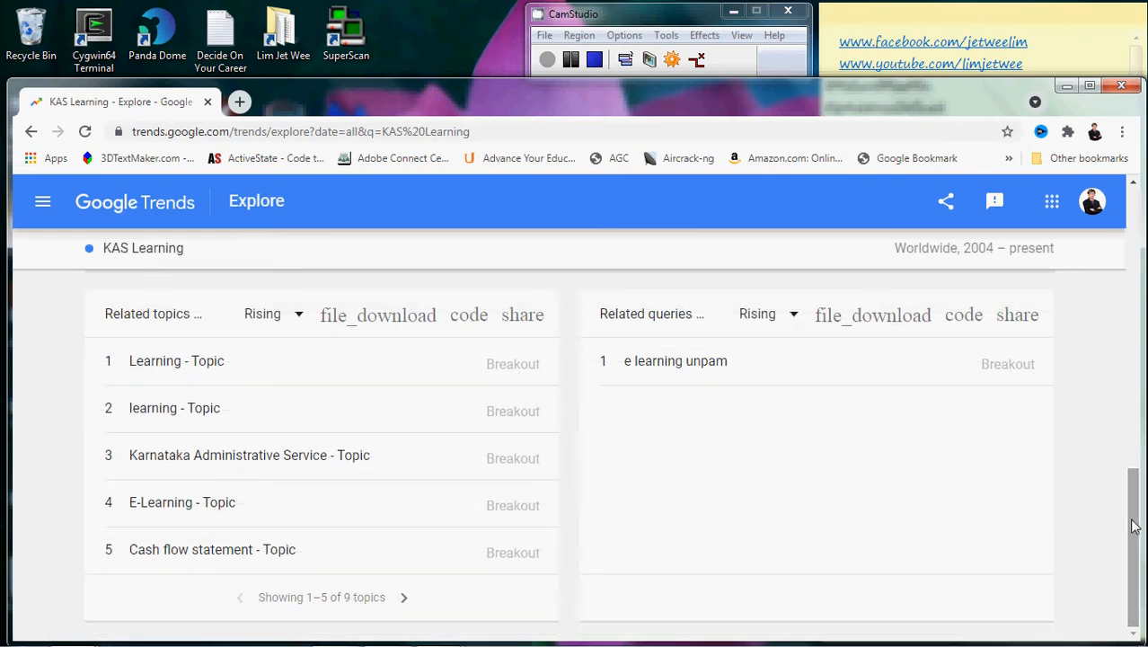
pyautogui.scroll(-3)
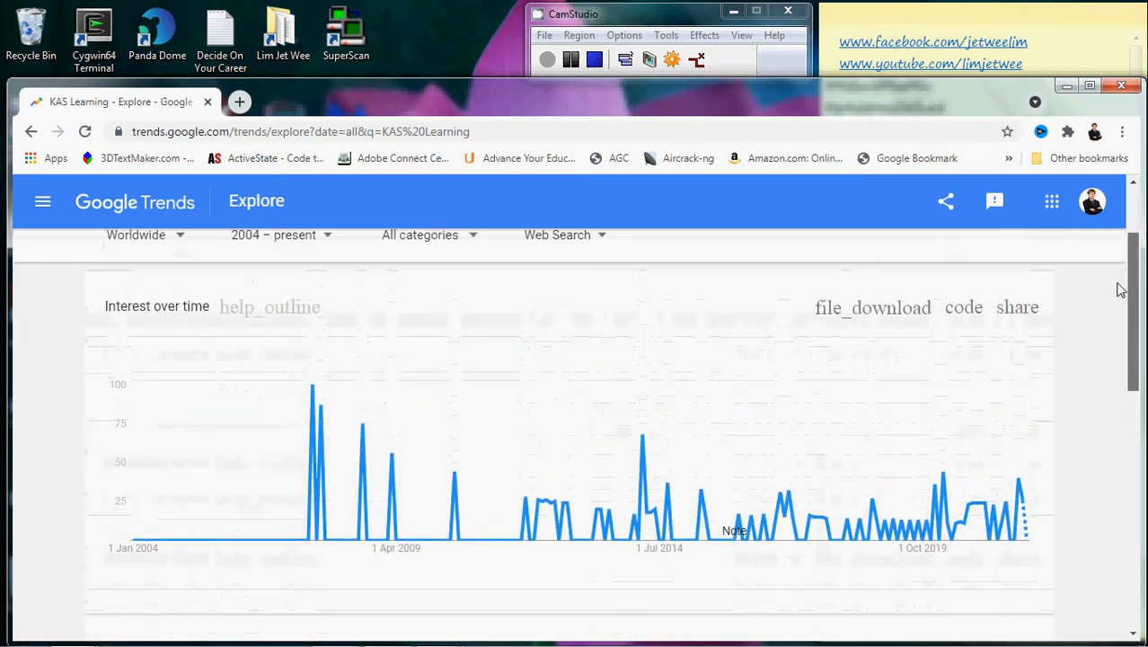
# Step: Review the KAS Learning embed code preview, then close the embed dialog
pyautogui.scroll(-3)
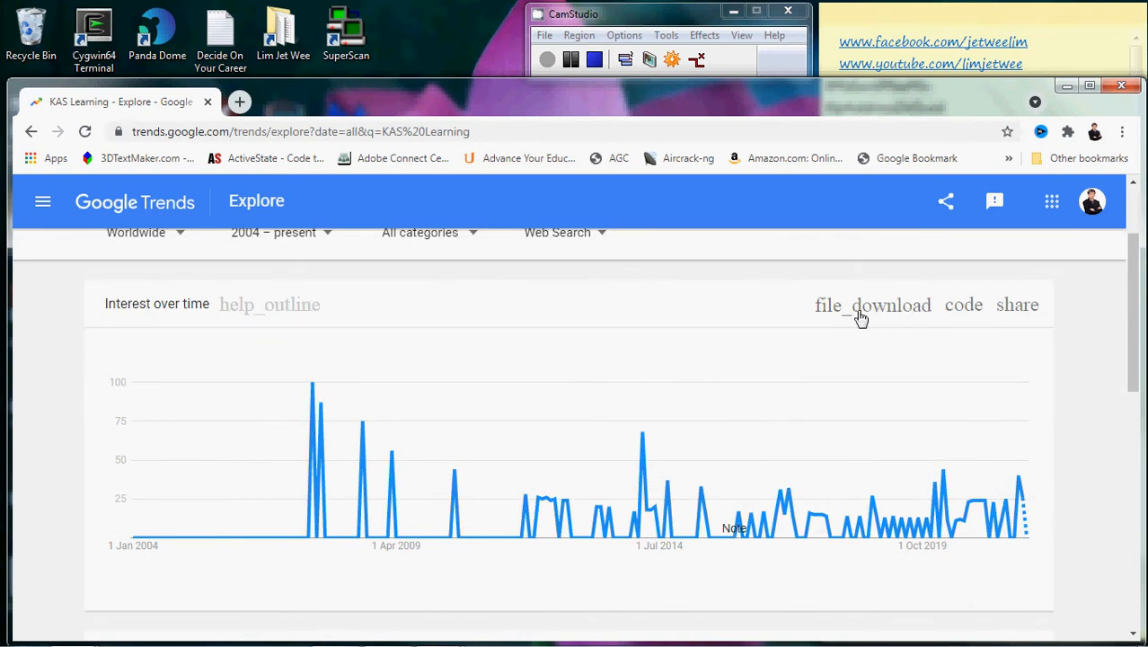
pyautogui.moveTo(964, 305)
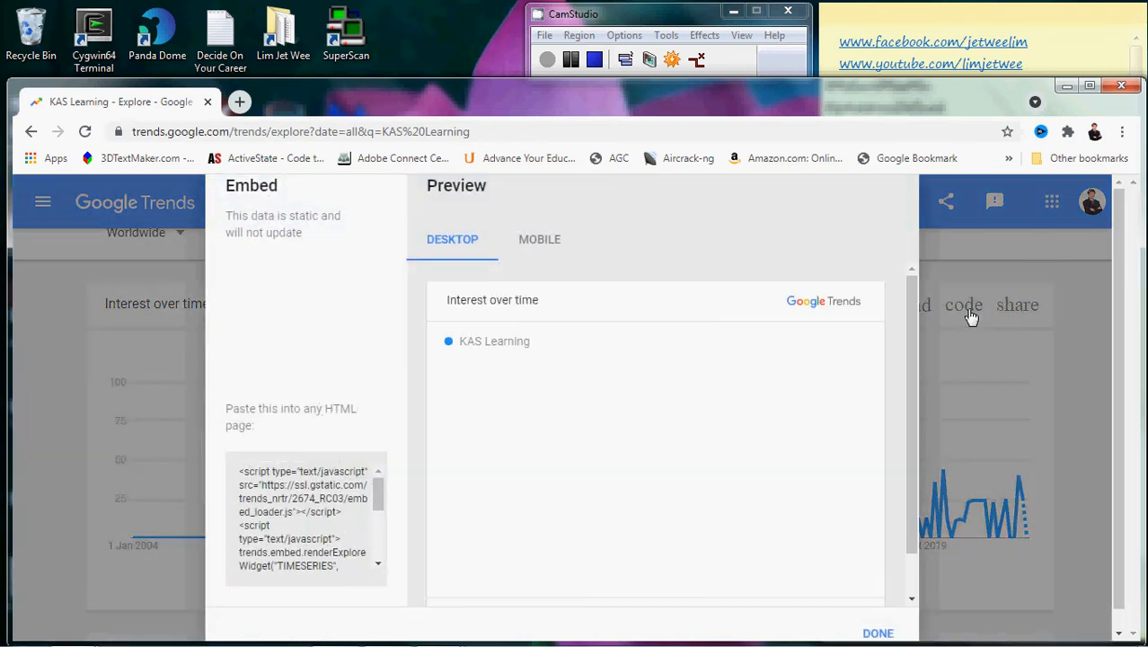
pyautogui.moveTo(687, 461)
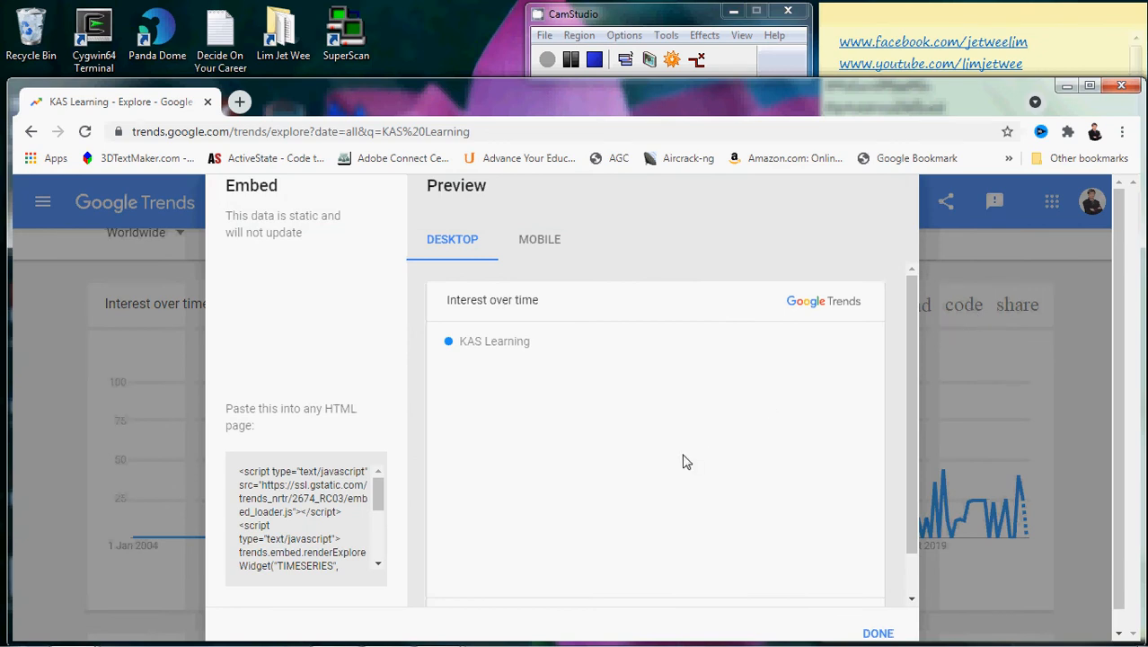
pyautogui.moveTo(913, 362)
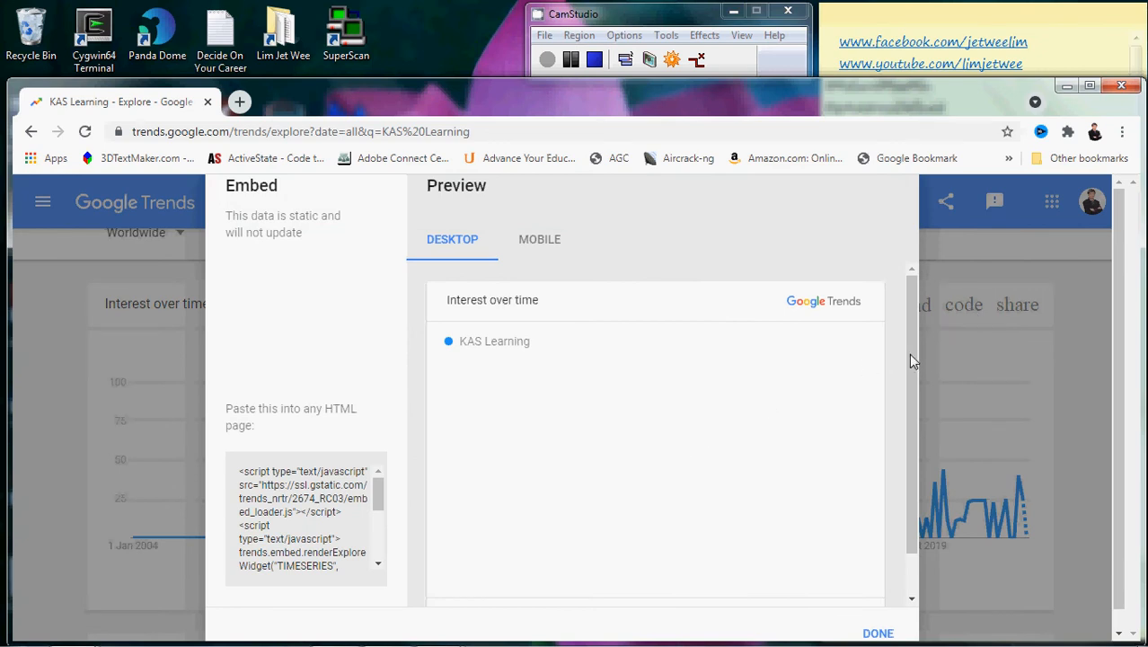
pyautogui.moveTo(913, 416)
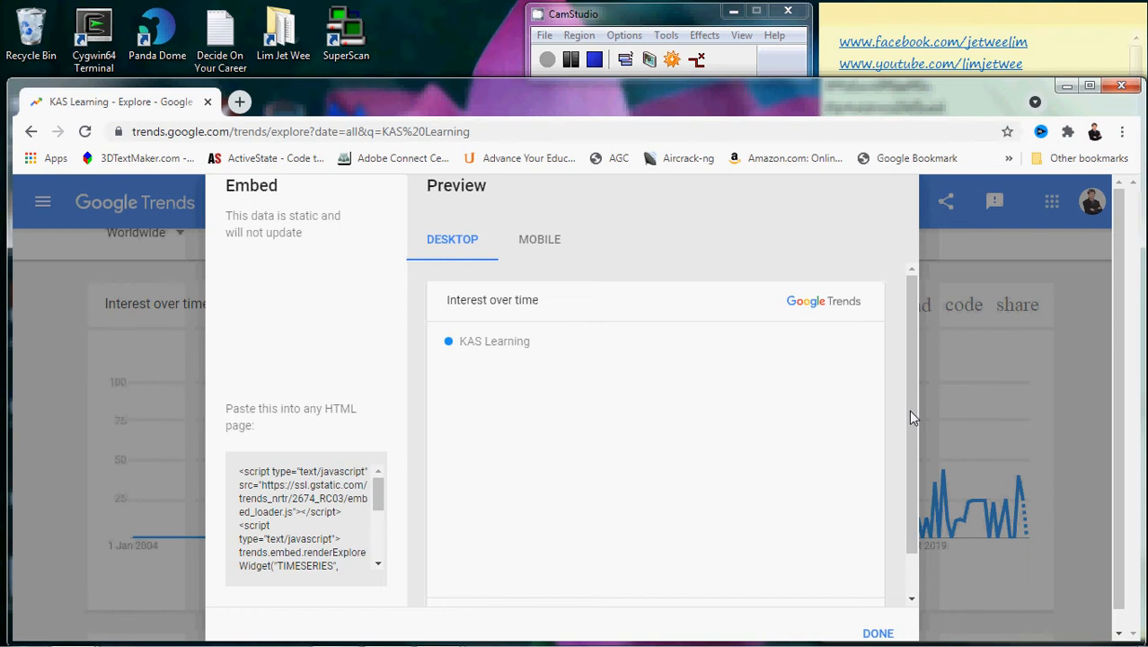
pyautogui.scroll(-3)
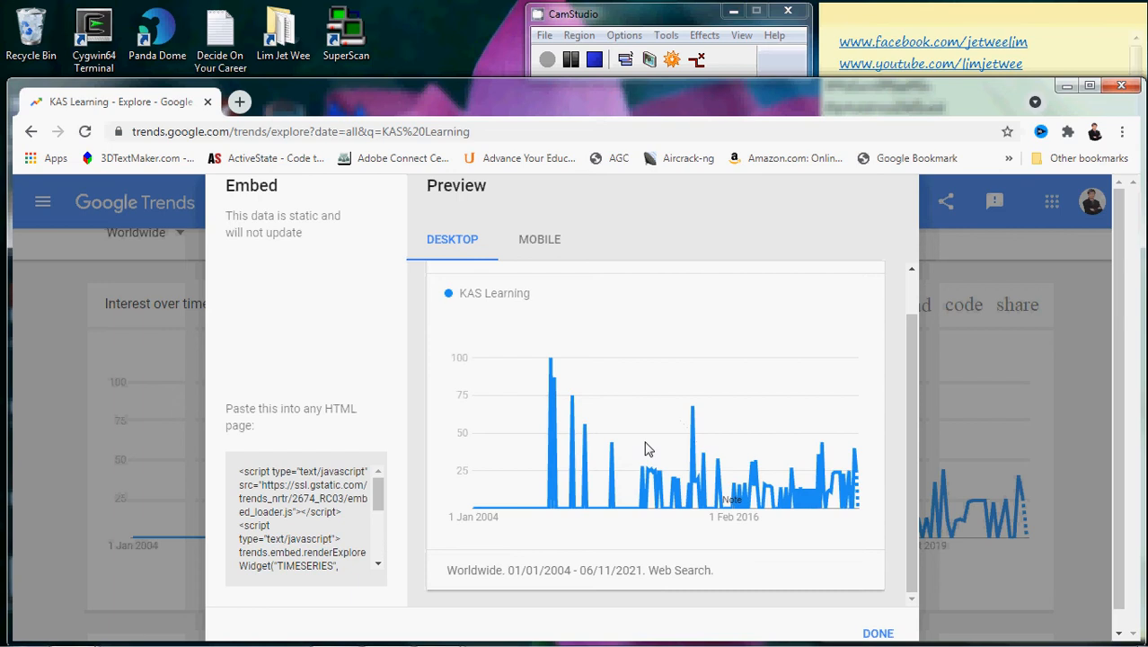
pyautogui.moveTo(784, 481)
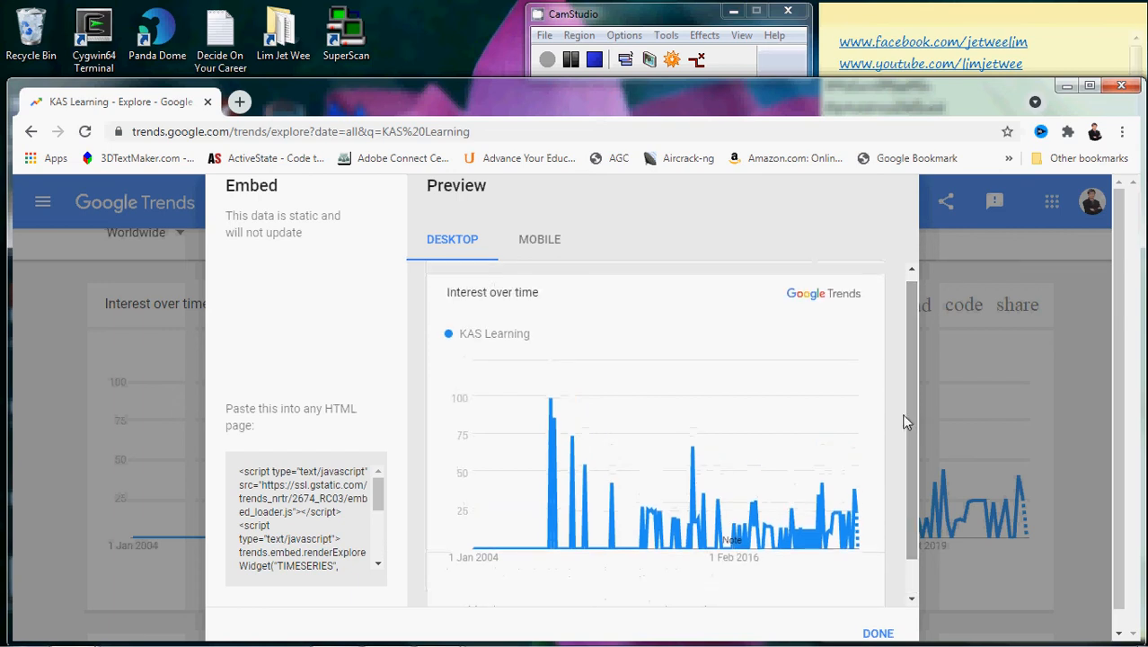
pyautogui.moveTo(328, 497)
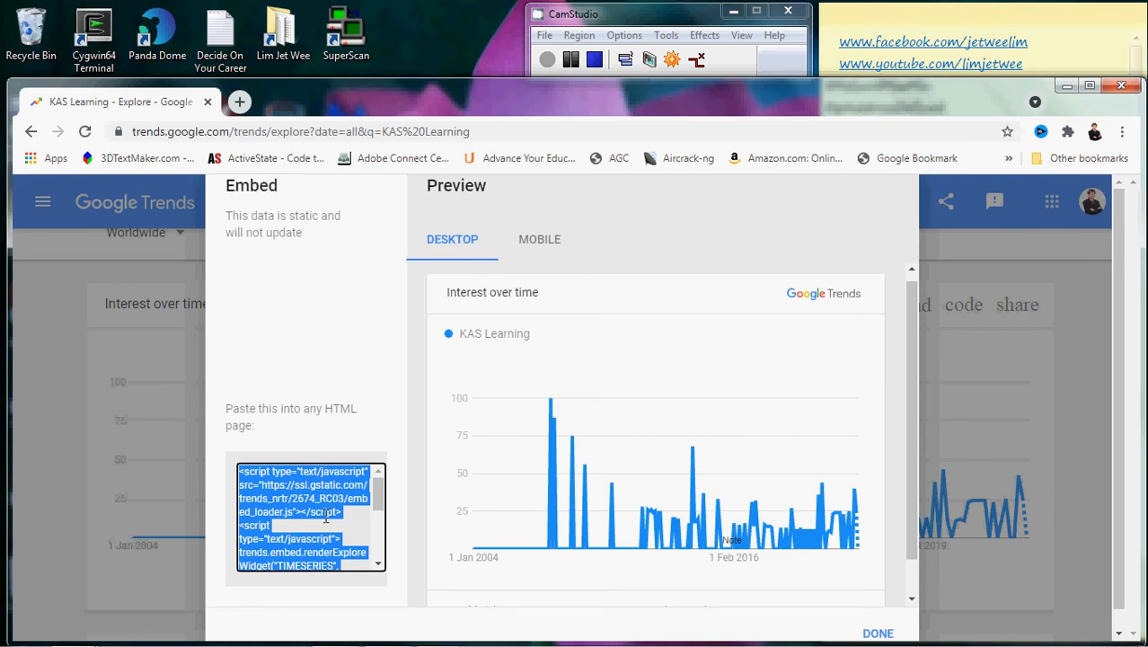
pyautogui.moveTo(315, 243)
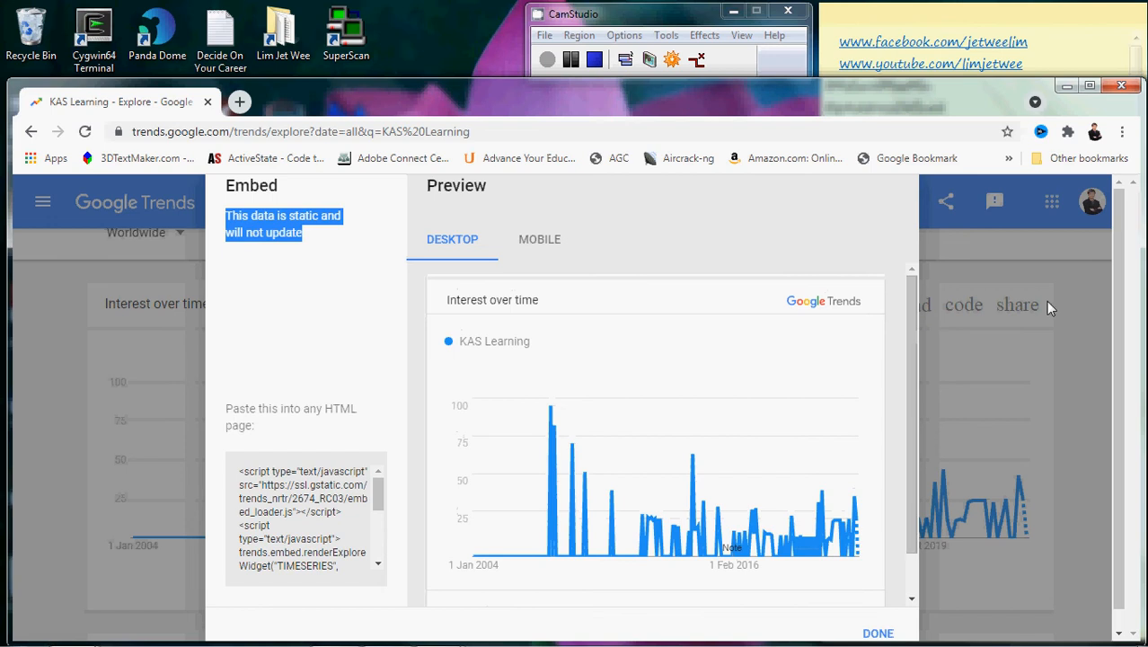
pyautogui.click(877, 633)
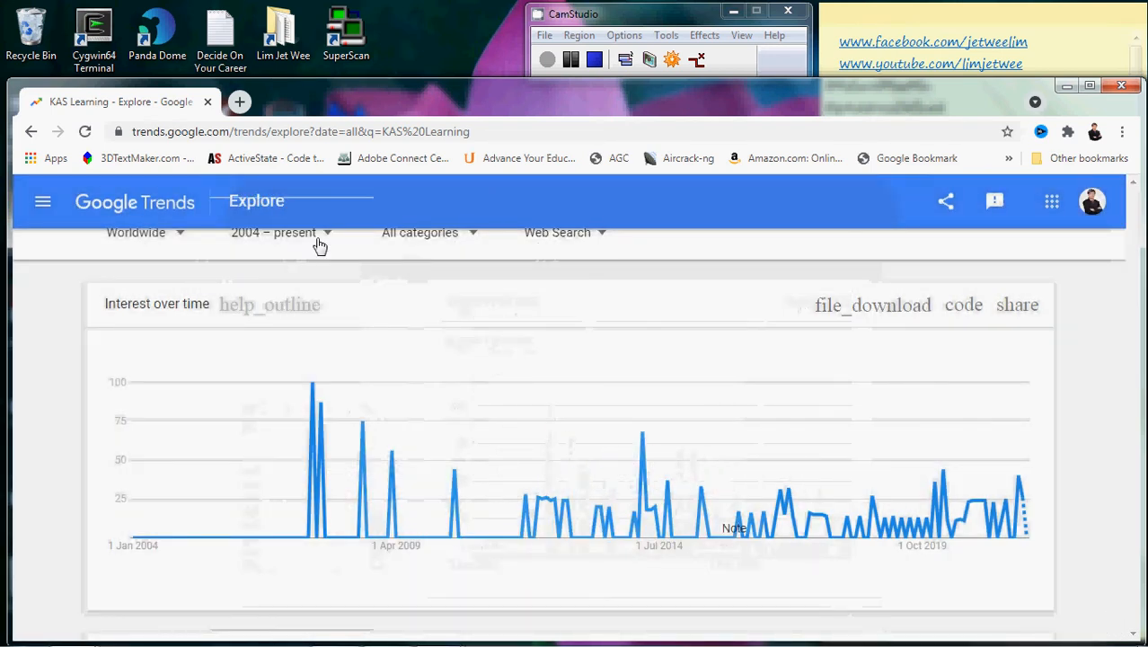
# Step: Change the KAS Learning chart's time range to 'Past 5 years'
pyautogui.click(279, 232)
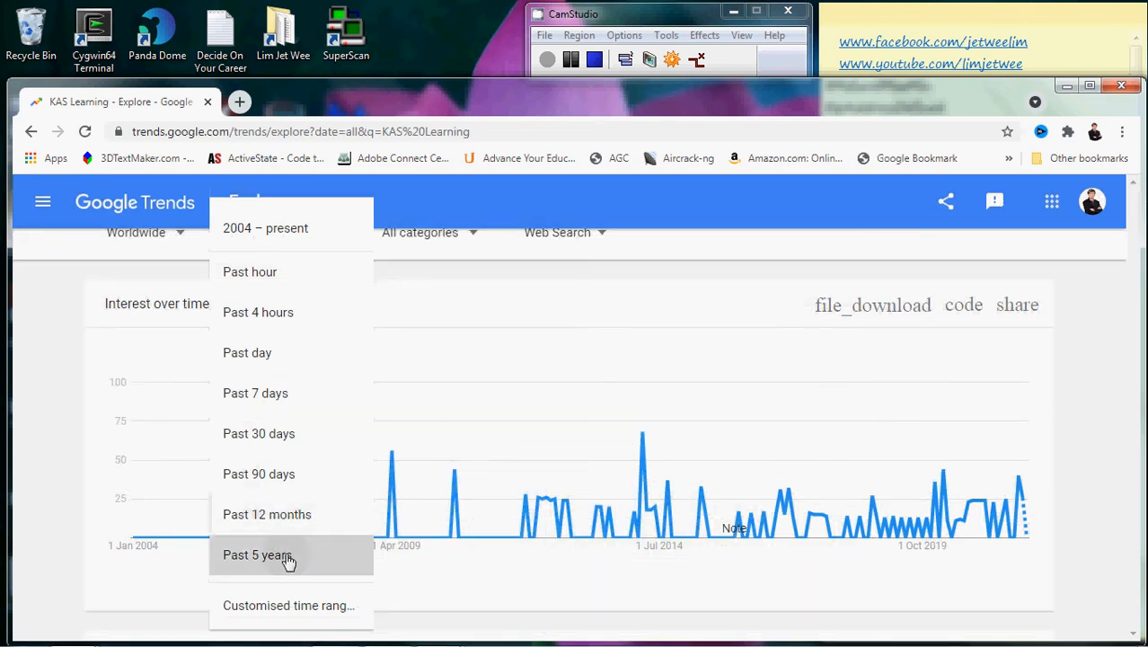
pyautogui.click(258, 554)
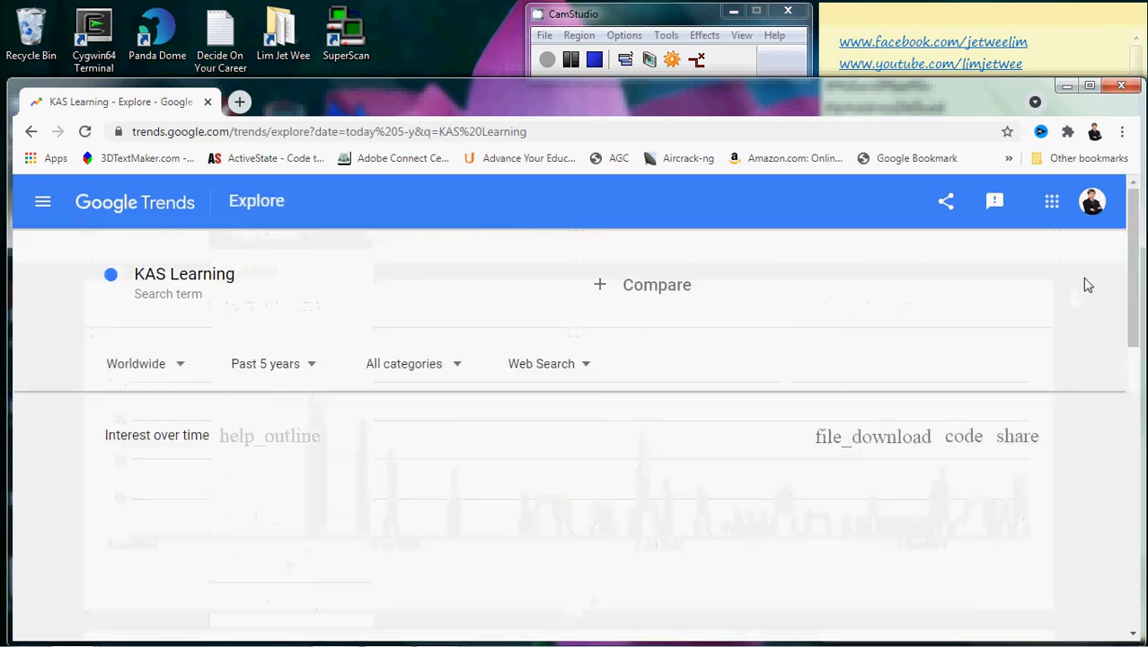
pyautogui.scroll(-3)
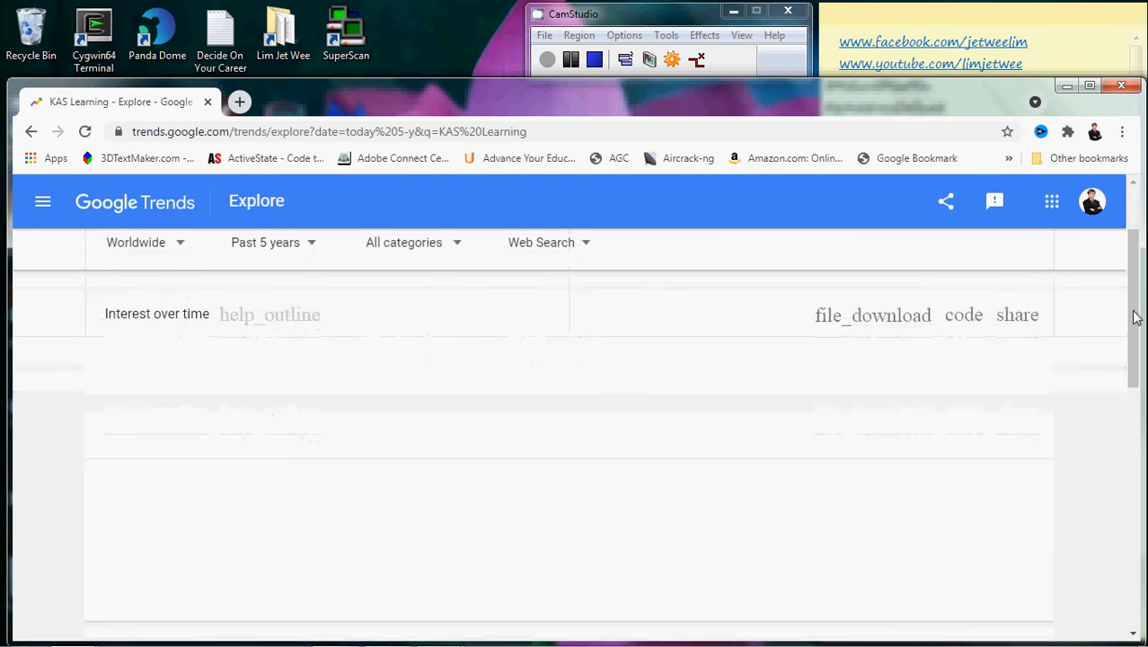
pyautogui.scroll(-3)
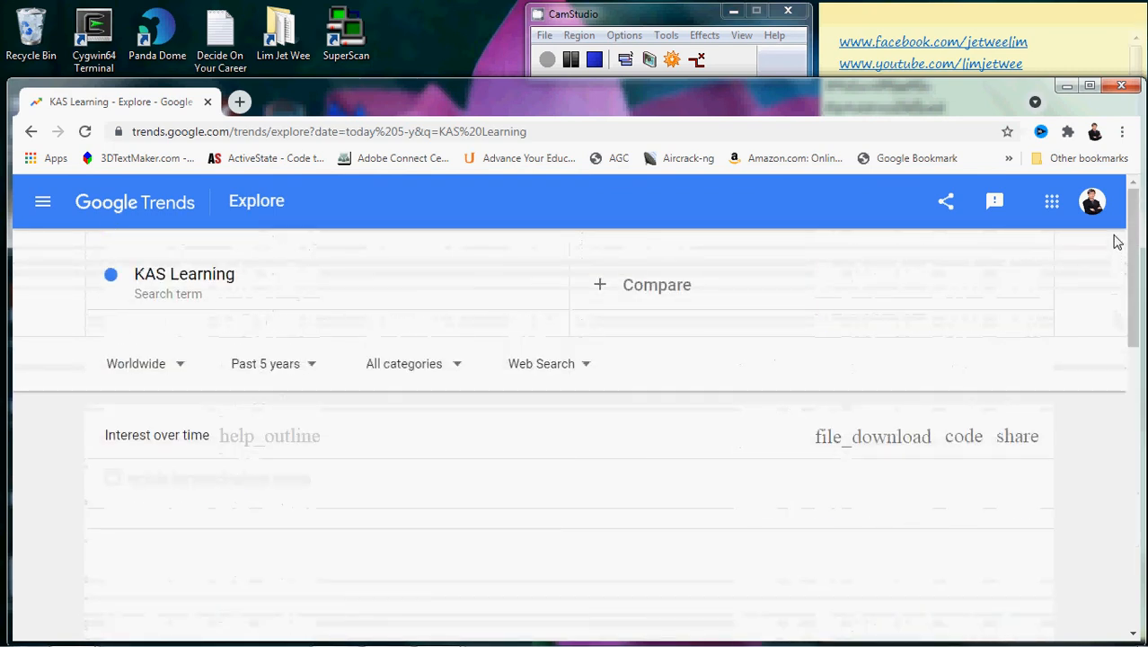
pyautogui.scroll(-3)
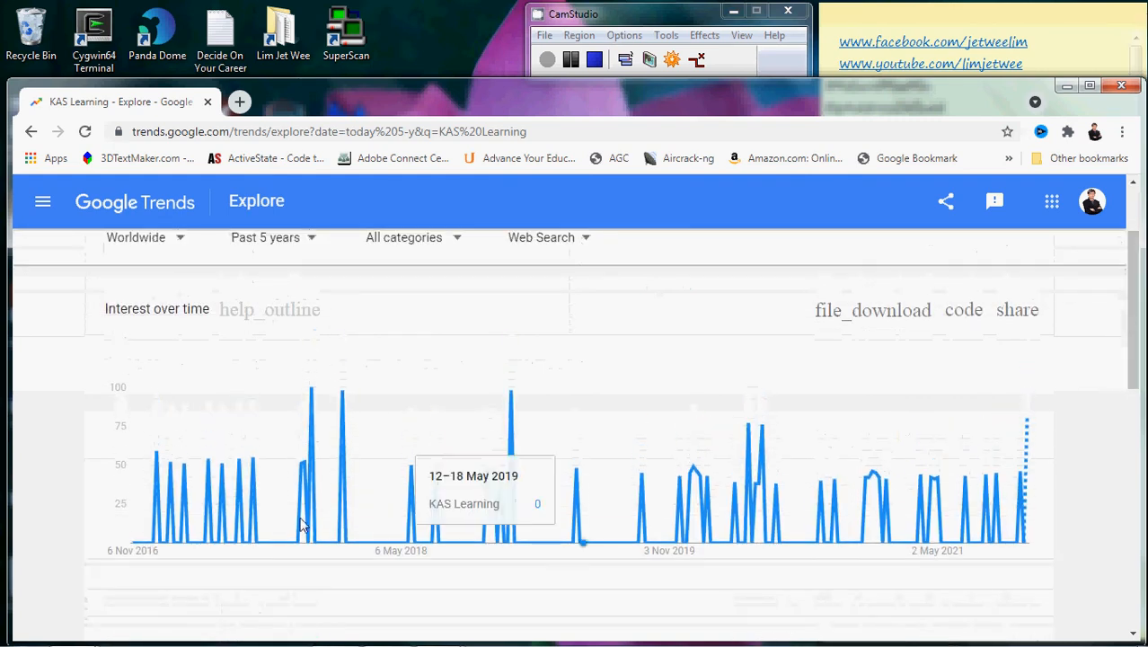
pyautogui.moveTo(1011, 579)
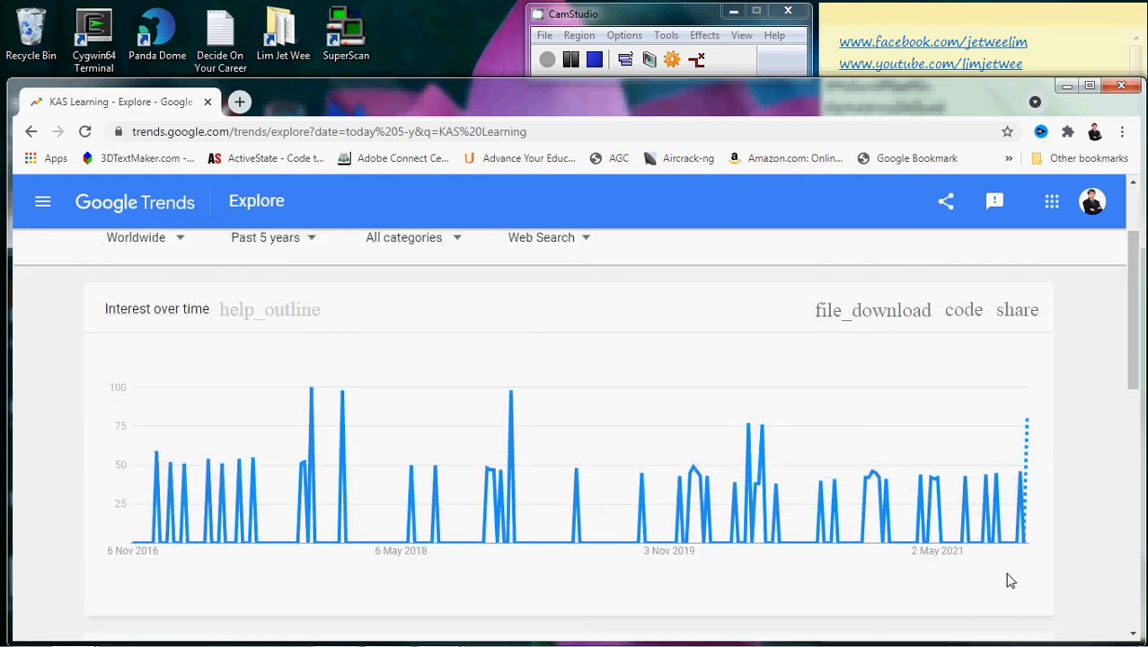
# Step: Open the Interest over time embed dialog and highlight the live-data note
pyautogui.click(963, 310)
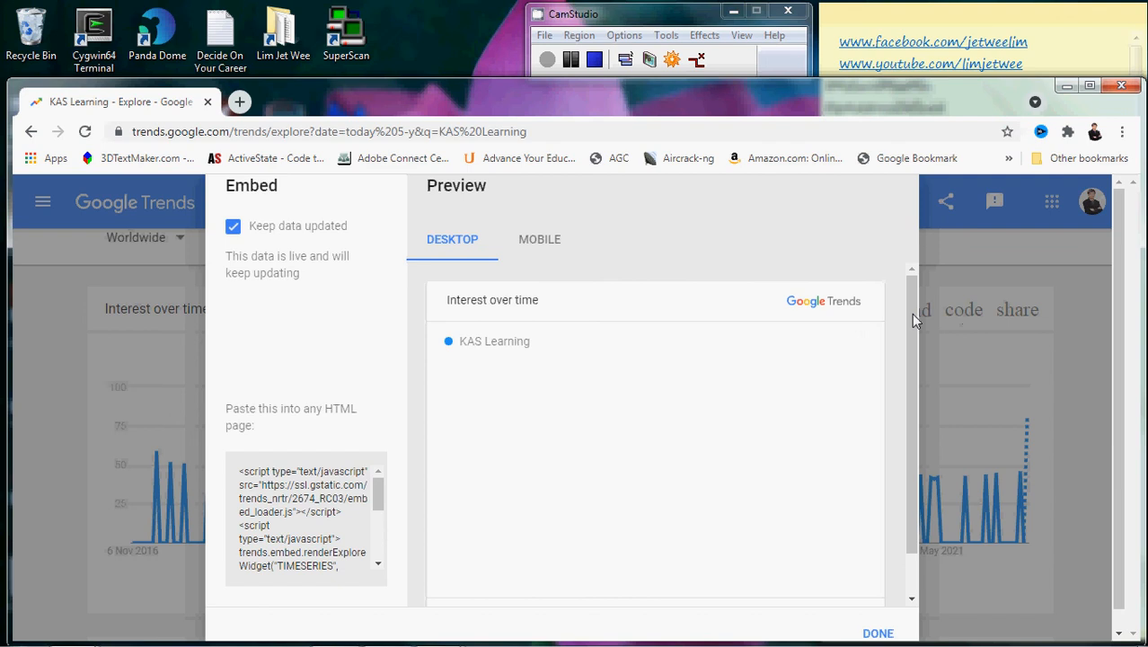
pyautogui.moveTo(920, 380)
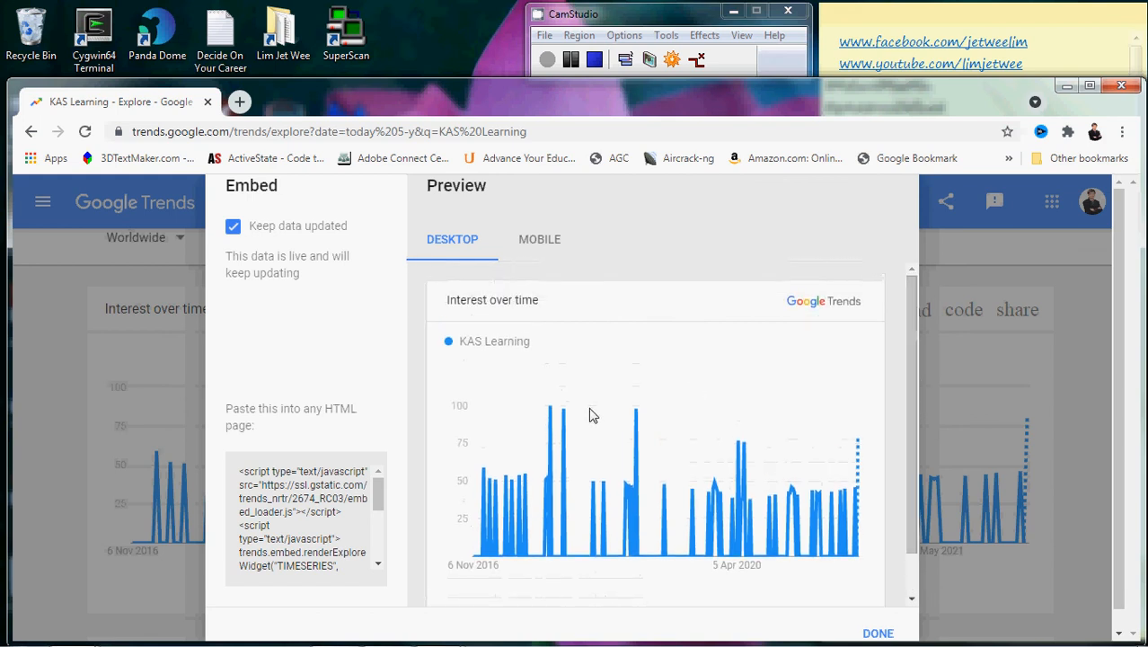
pyautogui.doubleClick(286, 272)
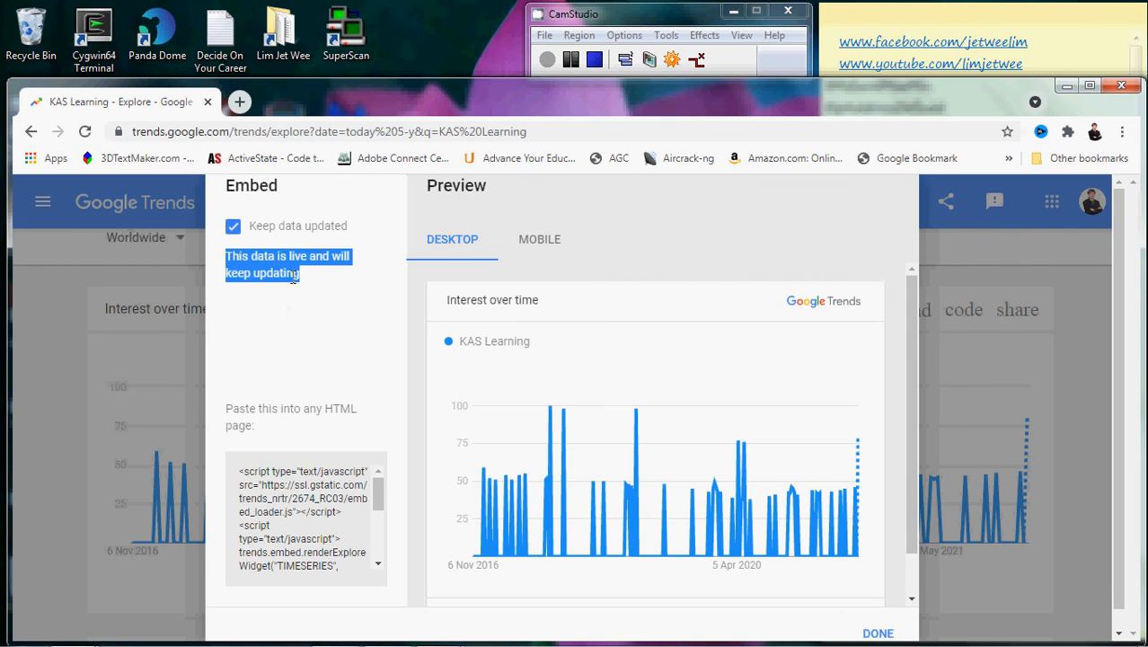
pyautogui.moveTo(264, 236)
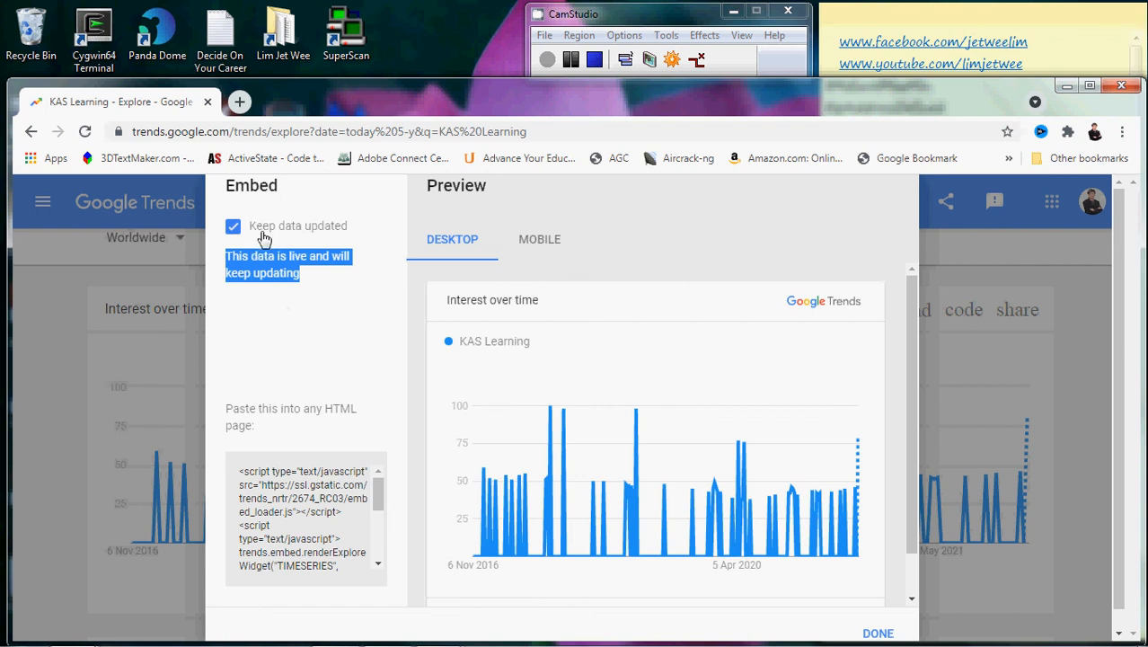
pyautogui.moveTo(365, 500)
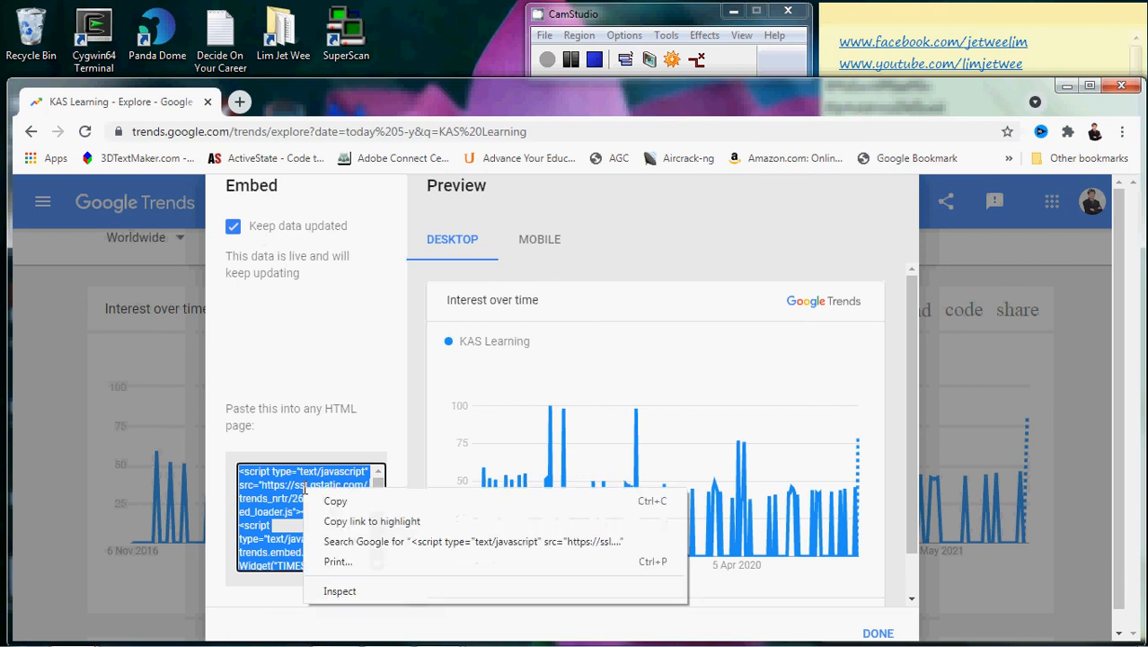
# Step: Dismiss the right-click menu while keeping the embed script selected
pyautogui.click(333, 502)
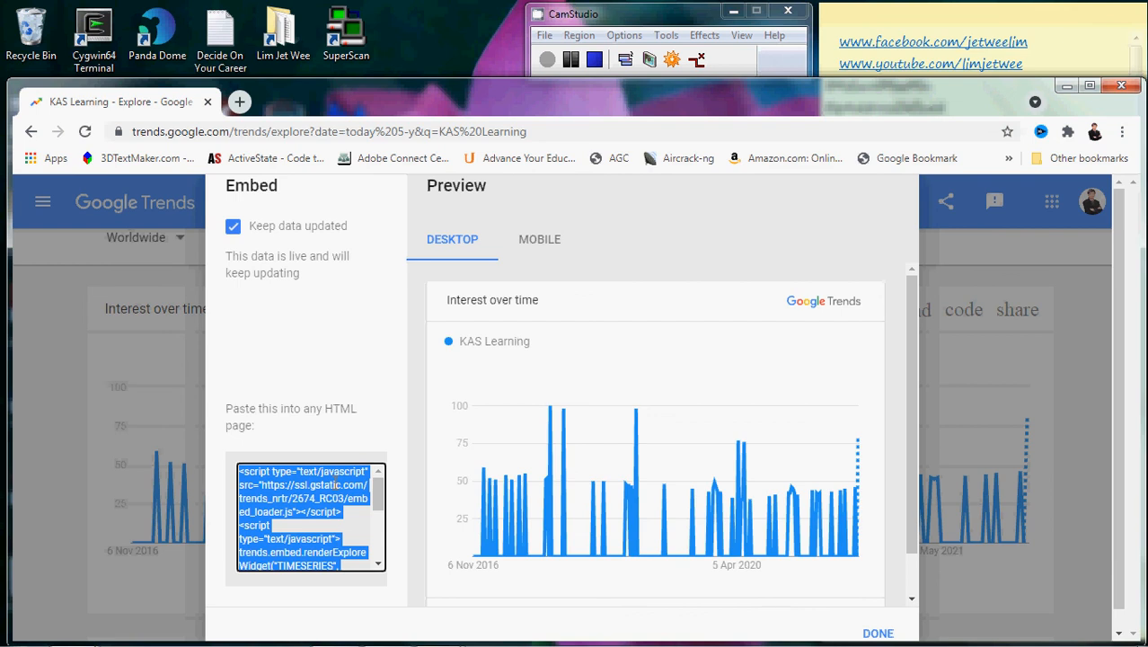
pyautogui.moveTo(638, 445)
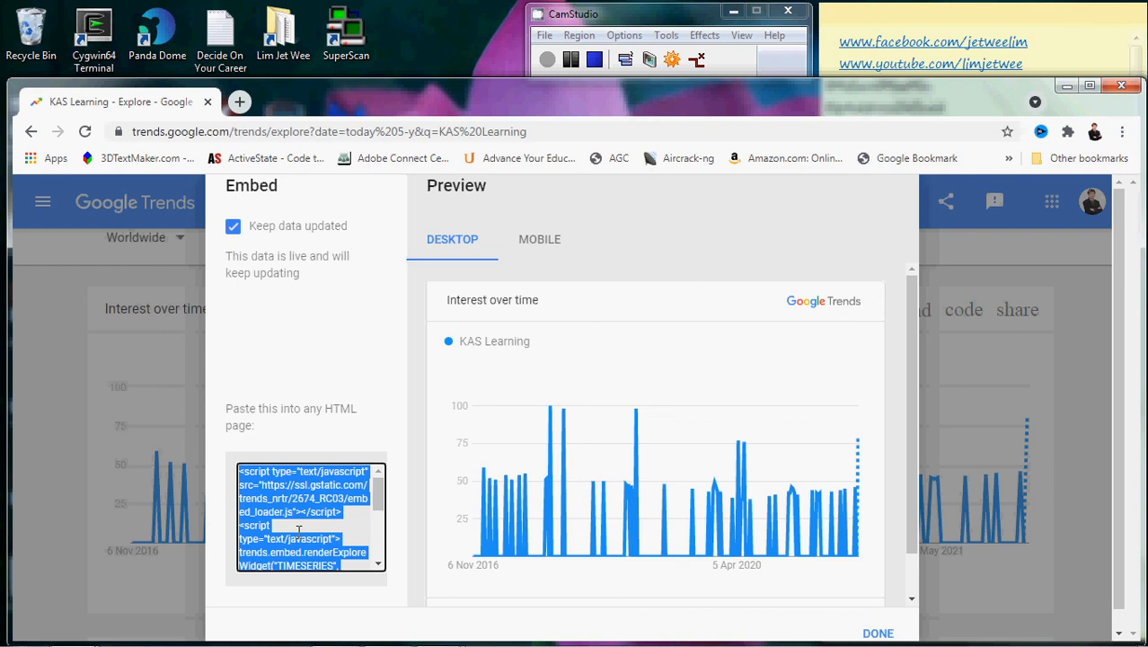
pyautogui.moveTo(510, 341)
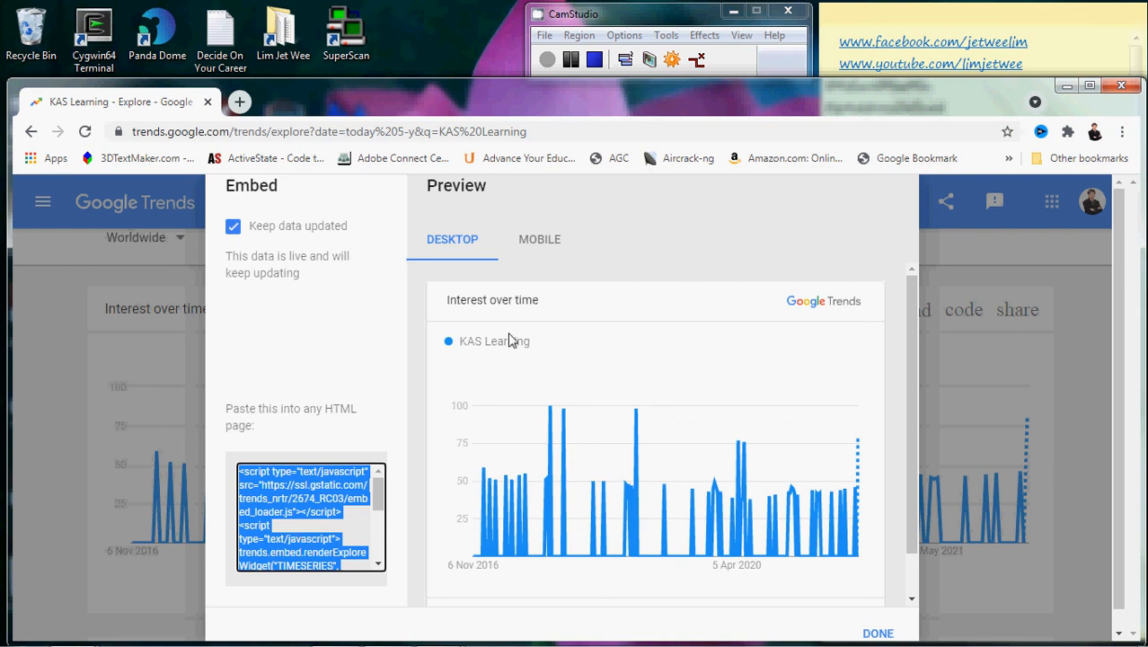